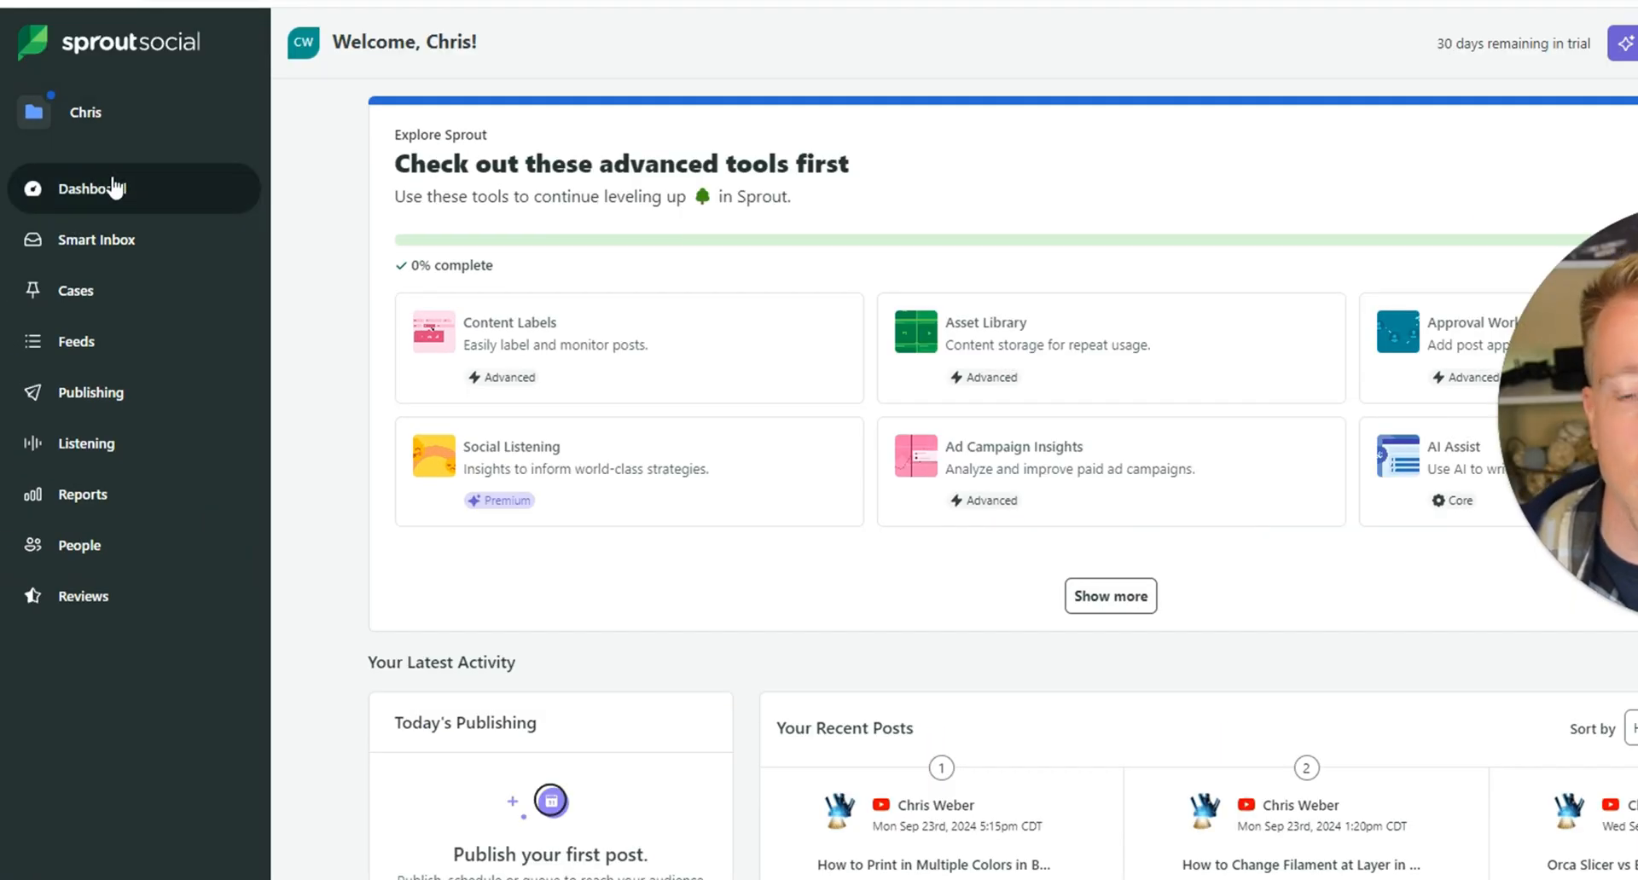
pyautogui.moveTo(86, 455)
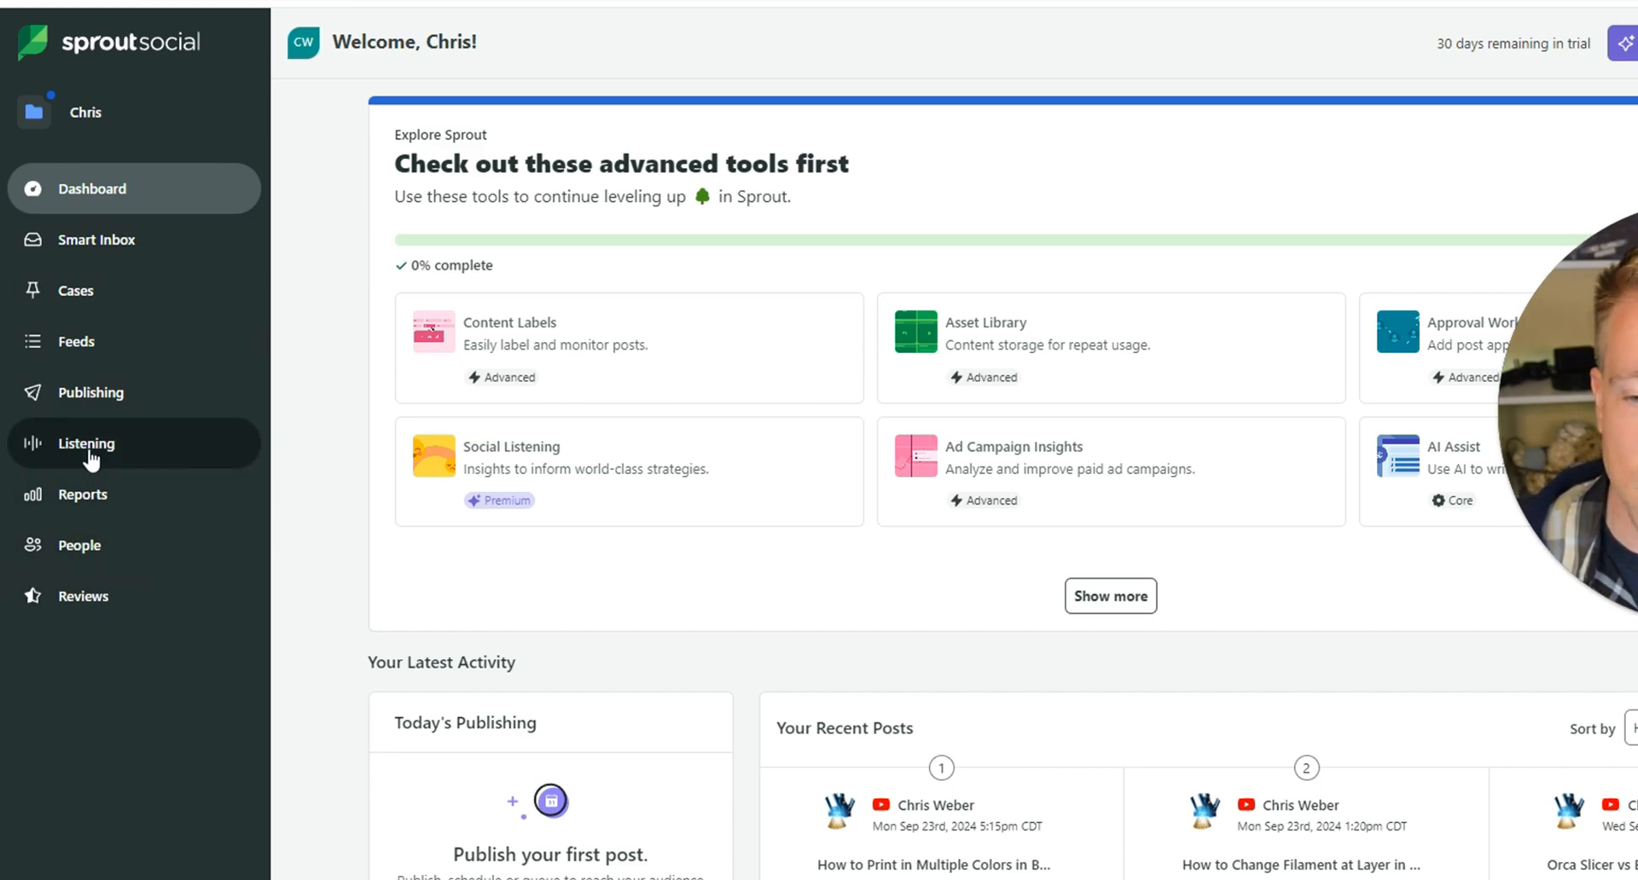
# Go to the Listening section from the left sidebar.
pyautogui.click(85, 443)
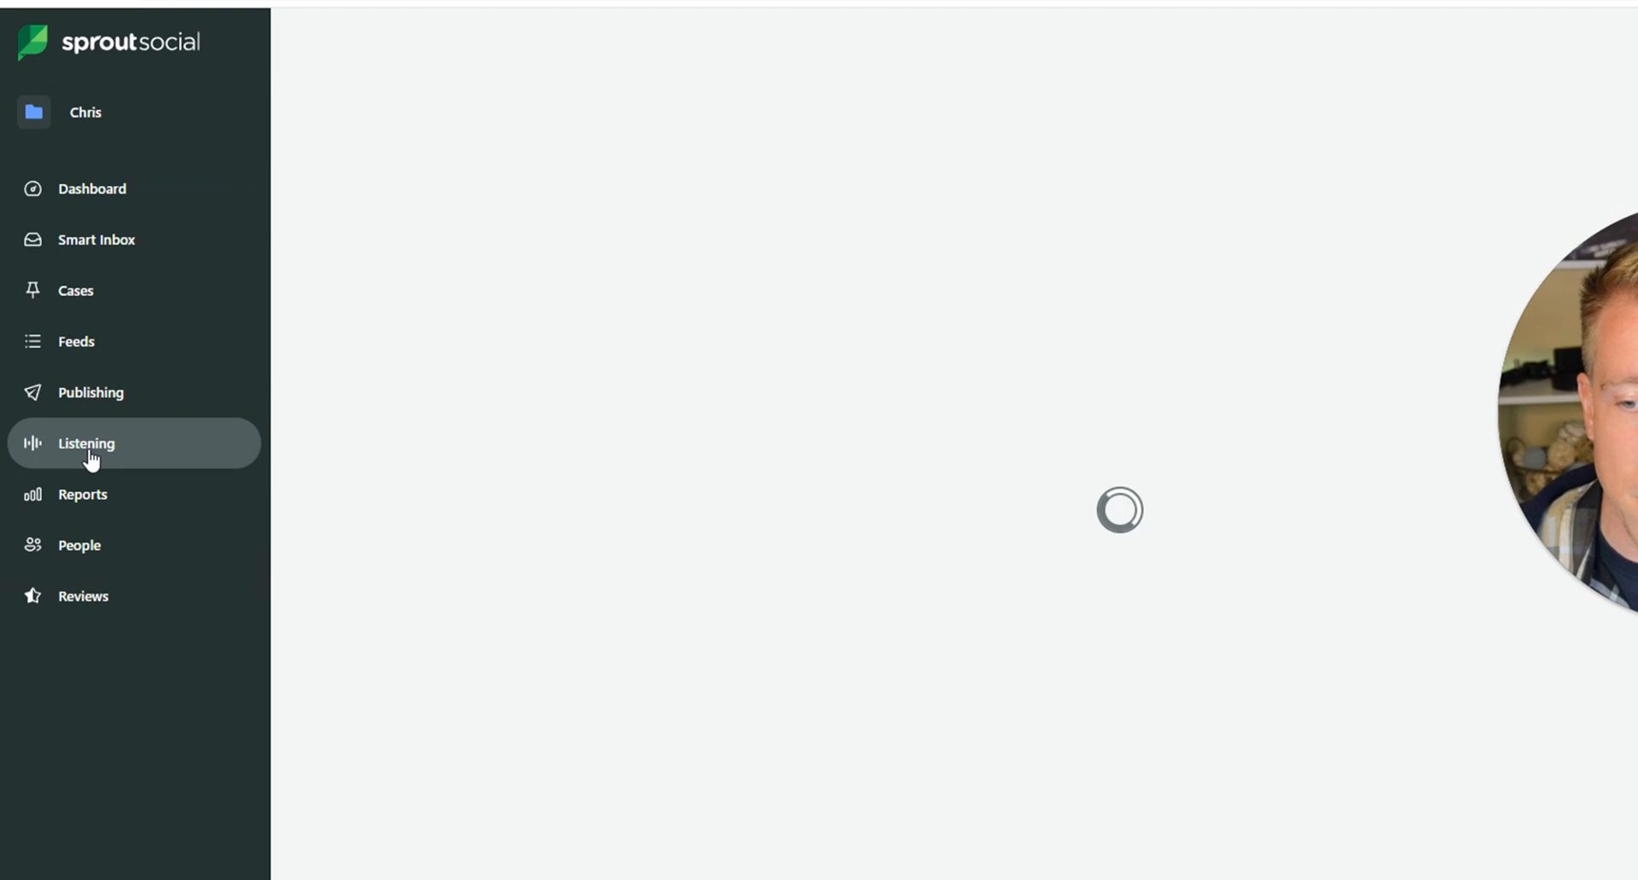
pyautogui.click(86, 444)
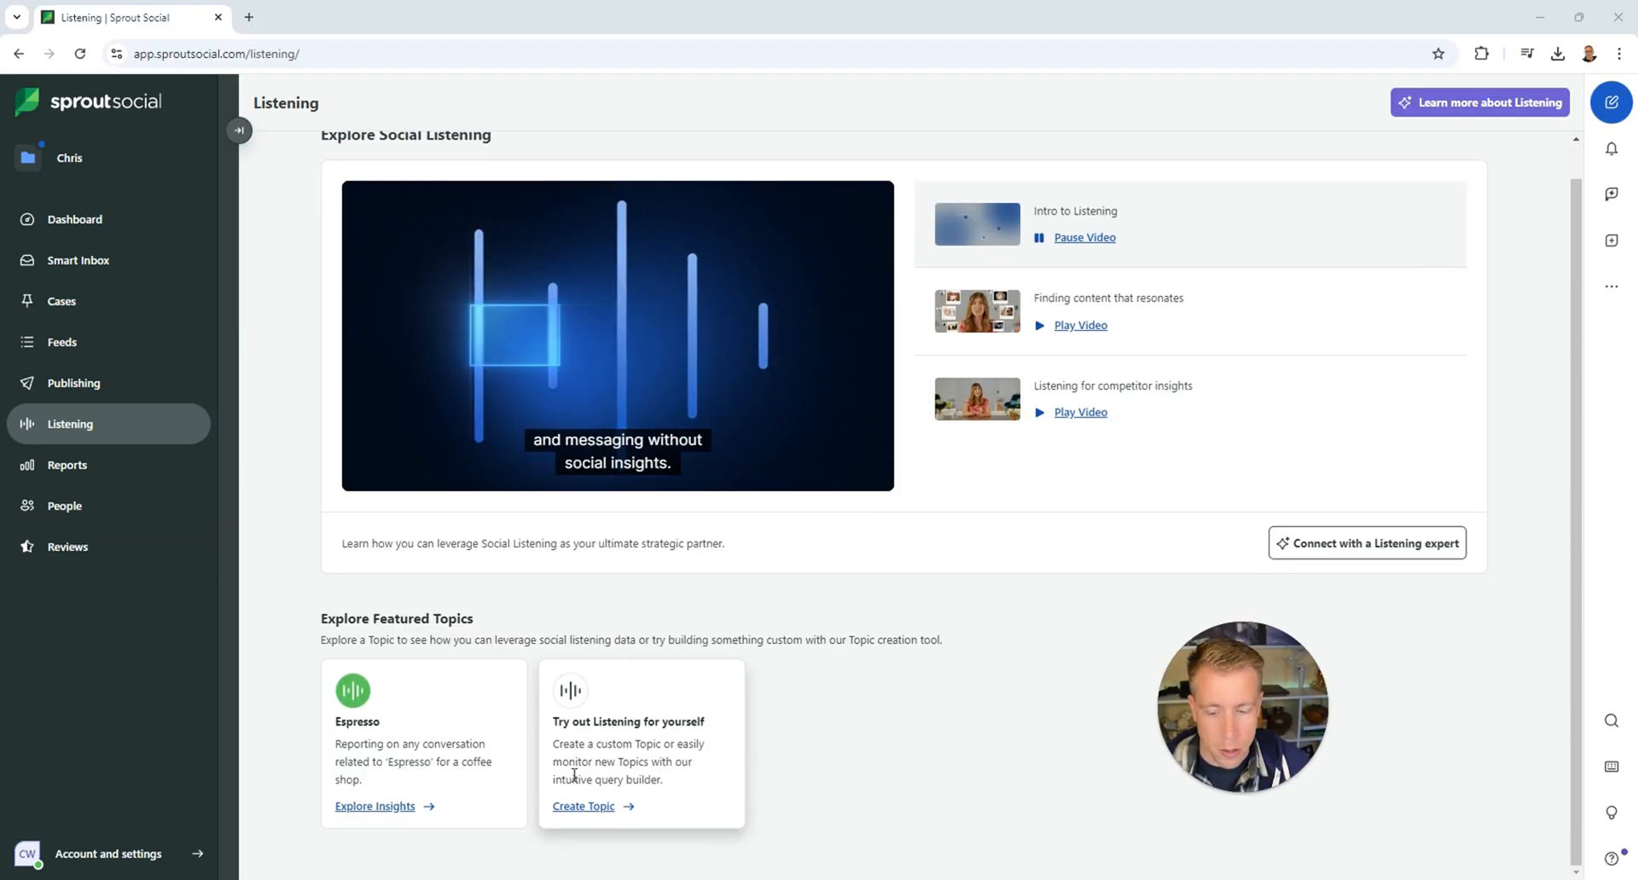
# Start a new topic from the 'Try out Listening for yourself' card.
pyautogui.click(583, 806)
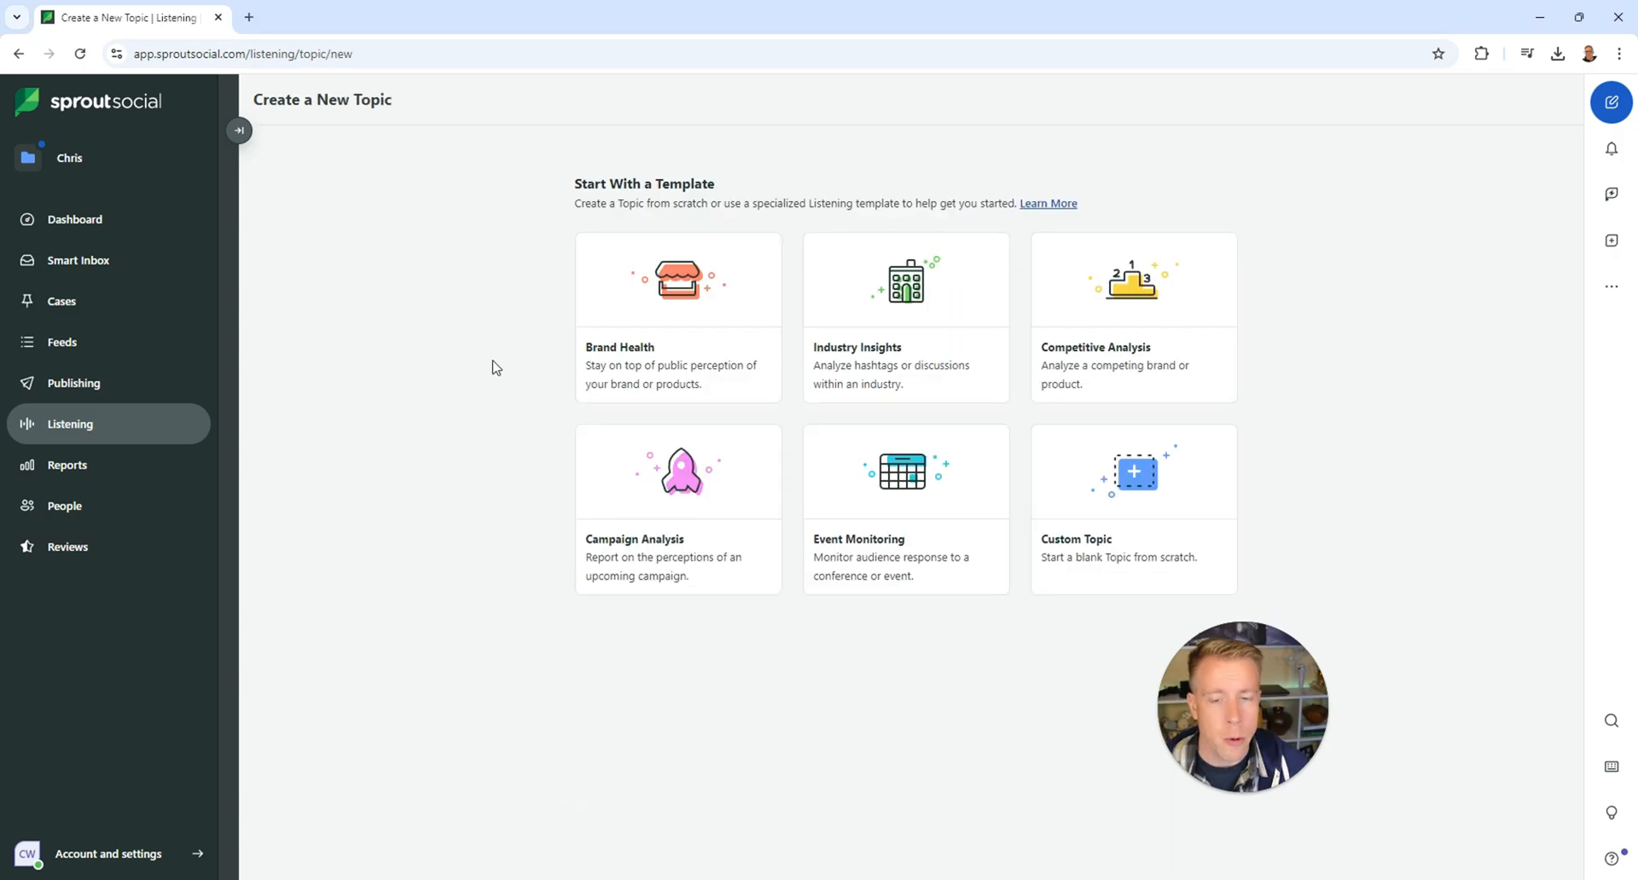
pyautogui.moveTo(517, 355)
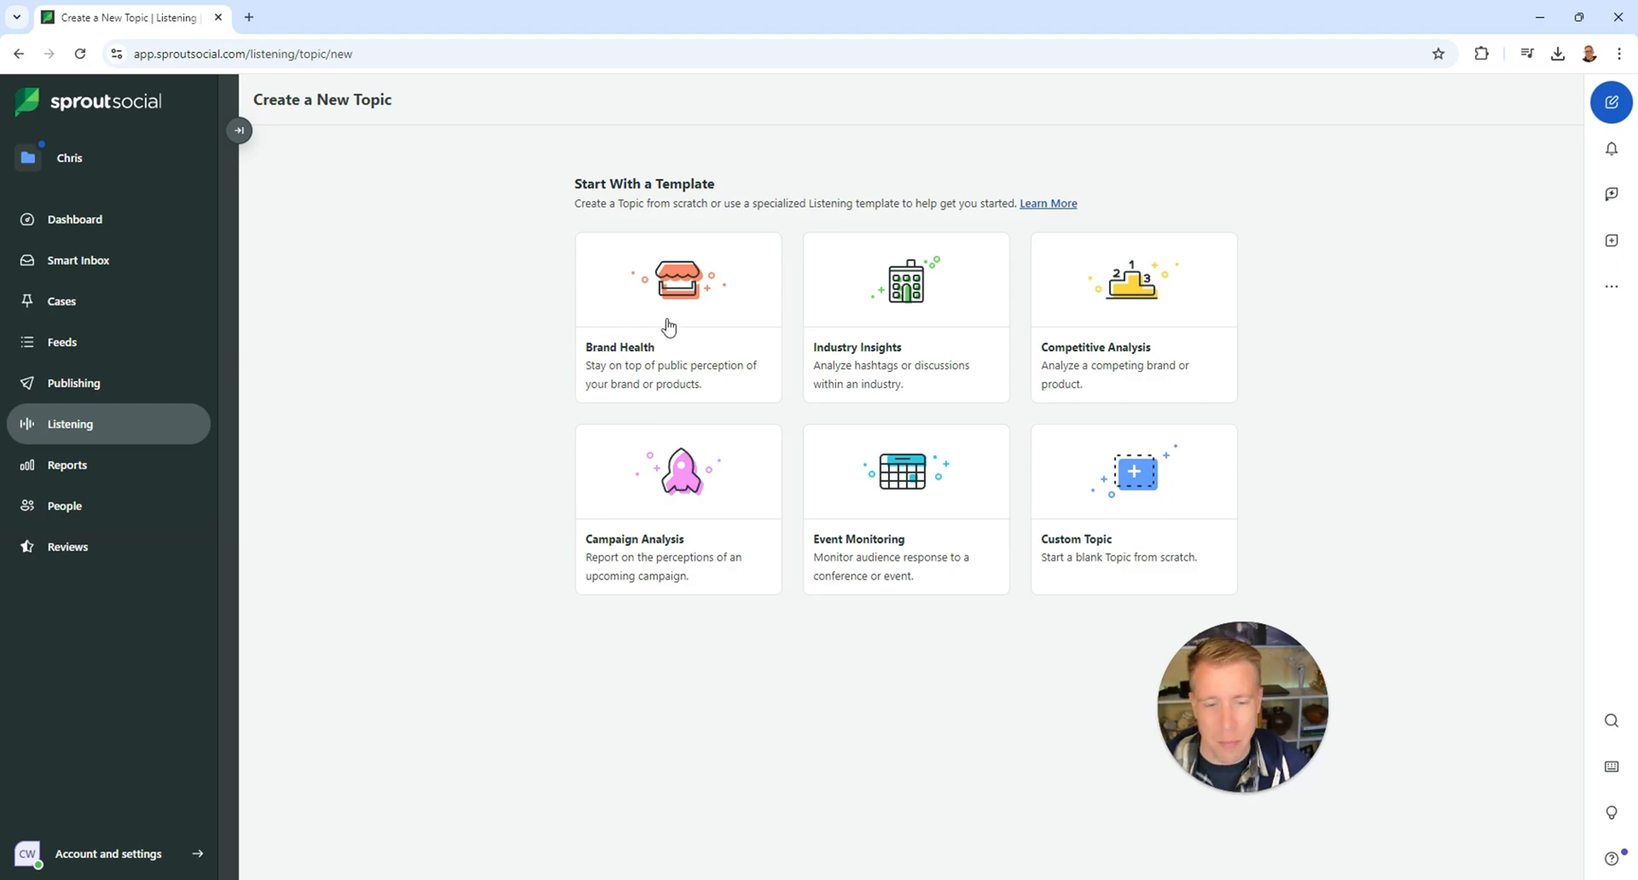
pyautogui.moveTo(1152, 318)
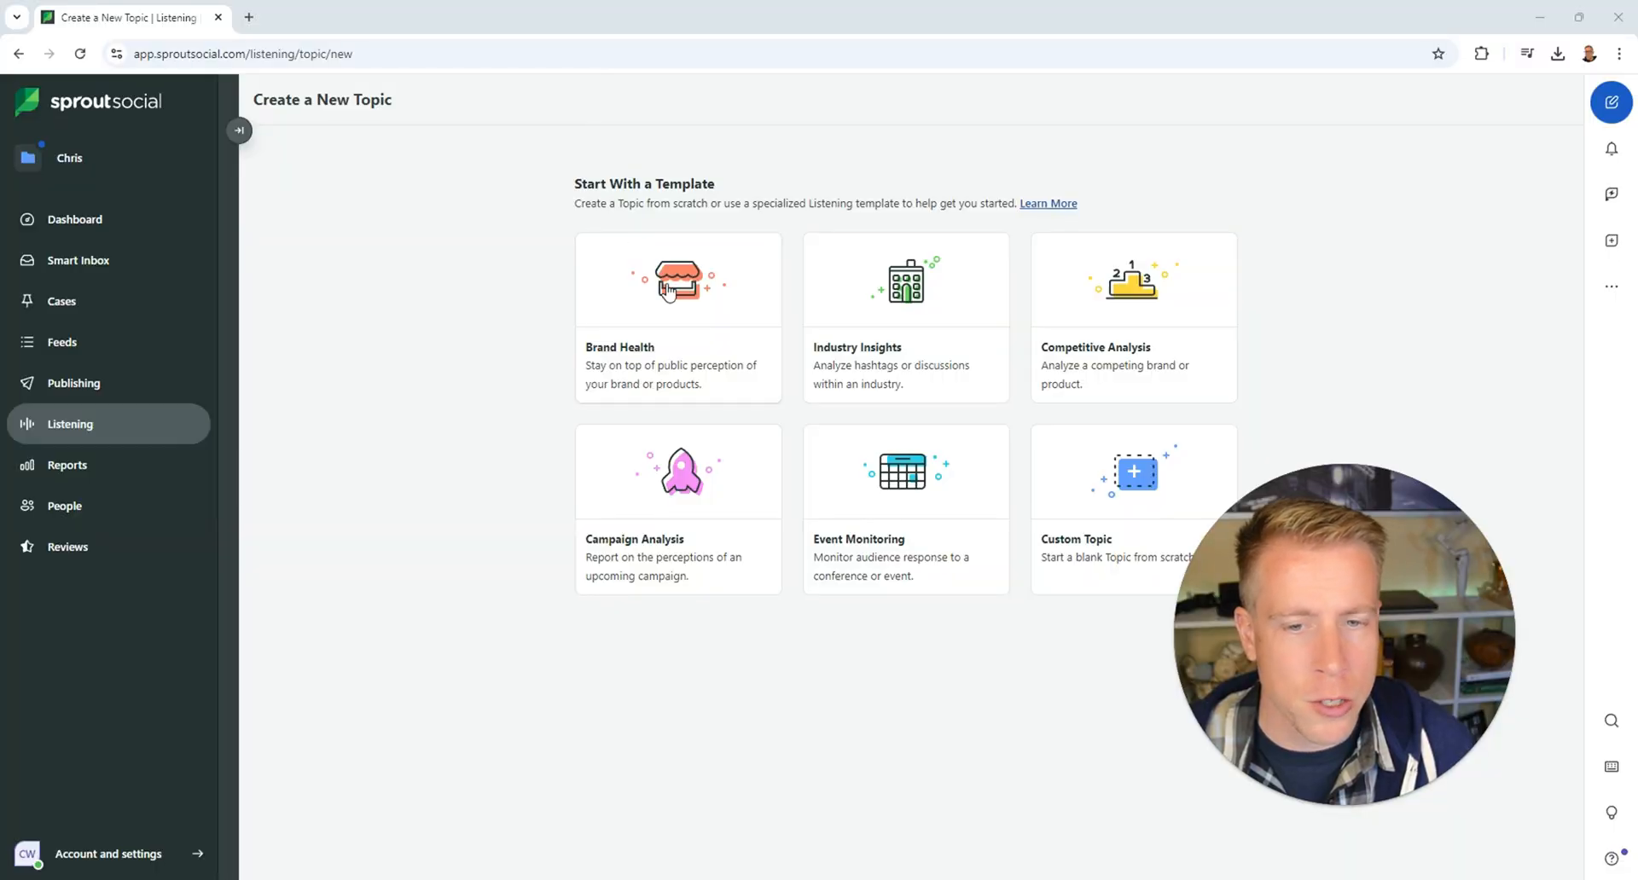
# Start a Brand Health topic titled 'Minn Media' with description 'Brand Awareness'.
pyautogui.click(678, 280)
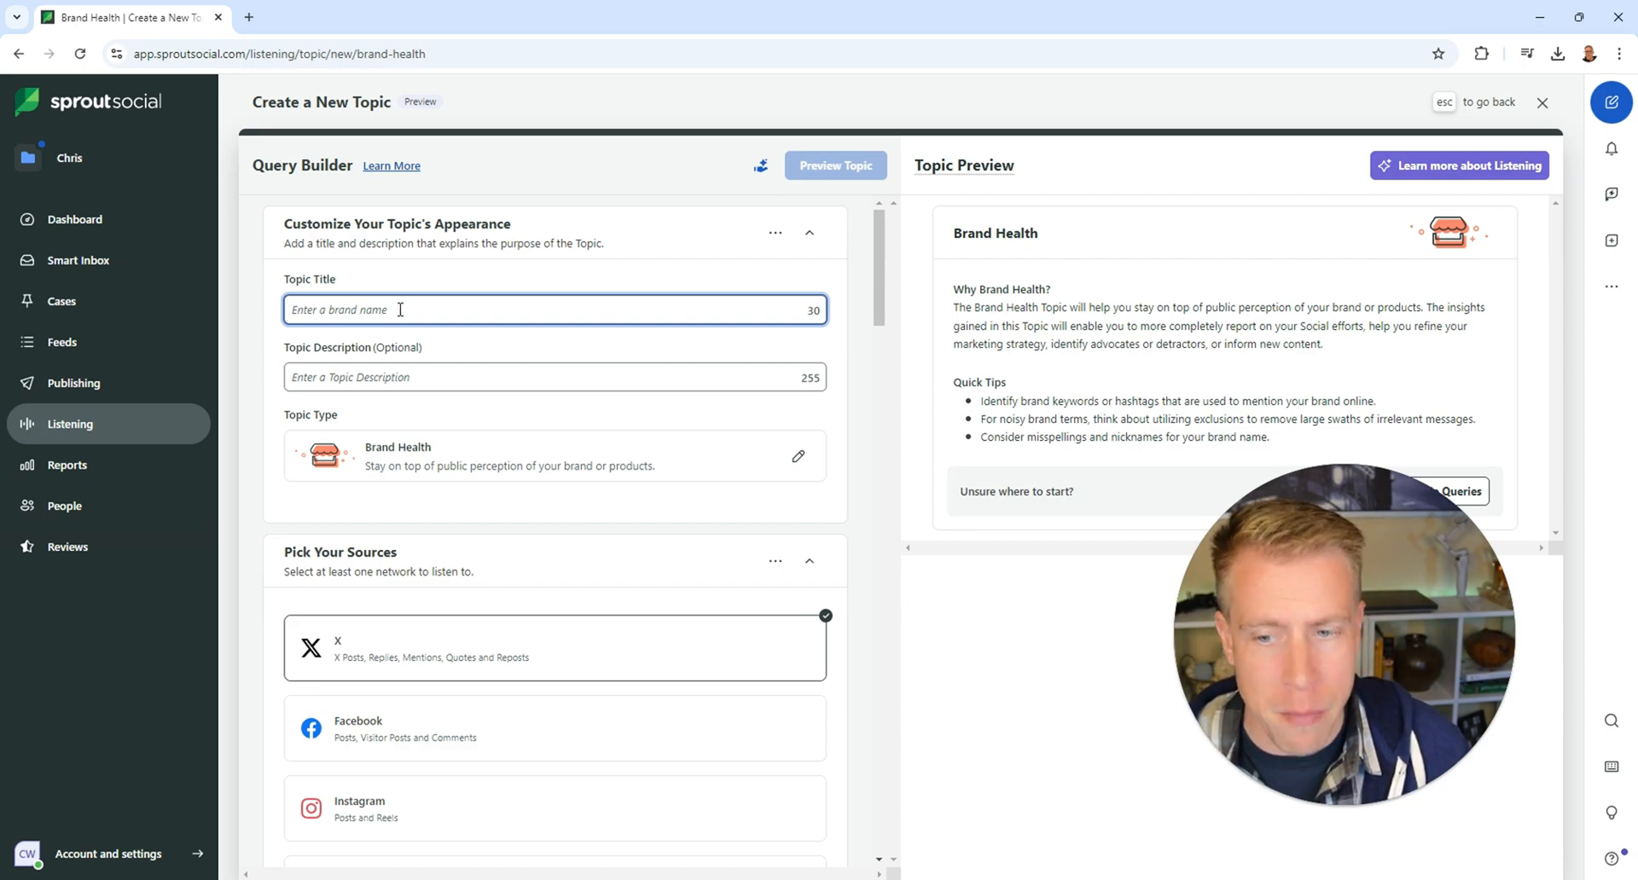
pyautogui.write('Minn Media')
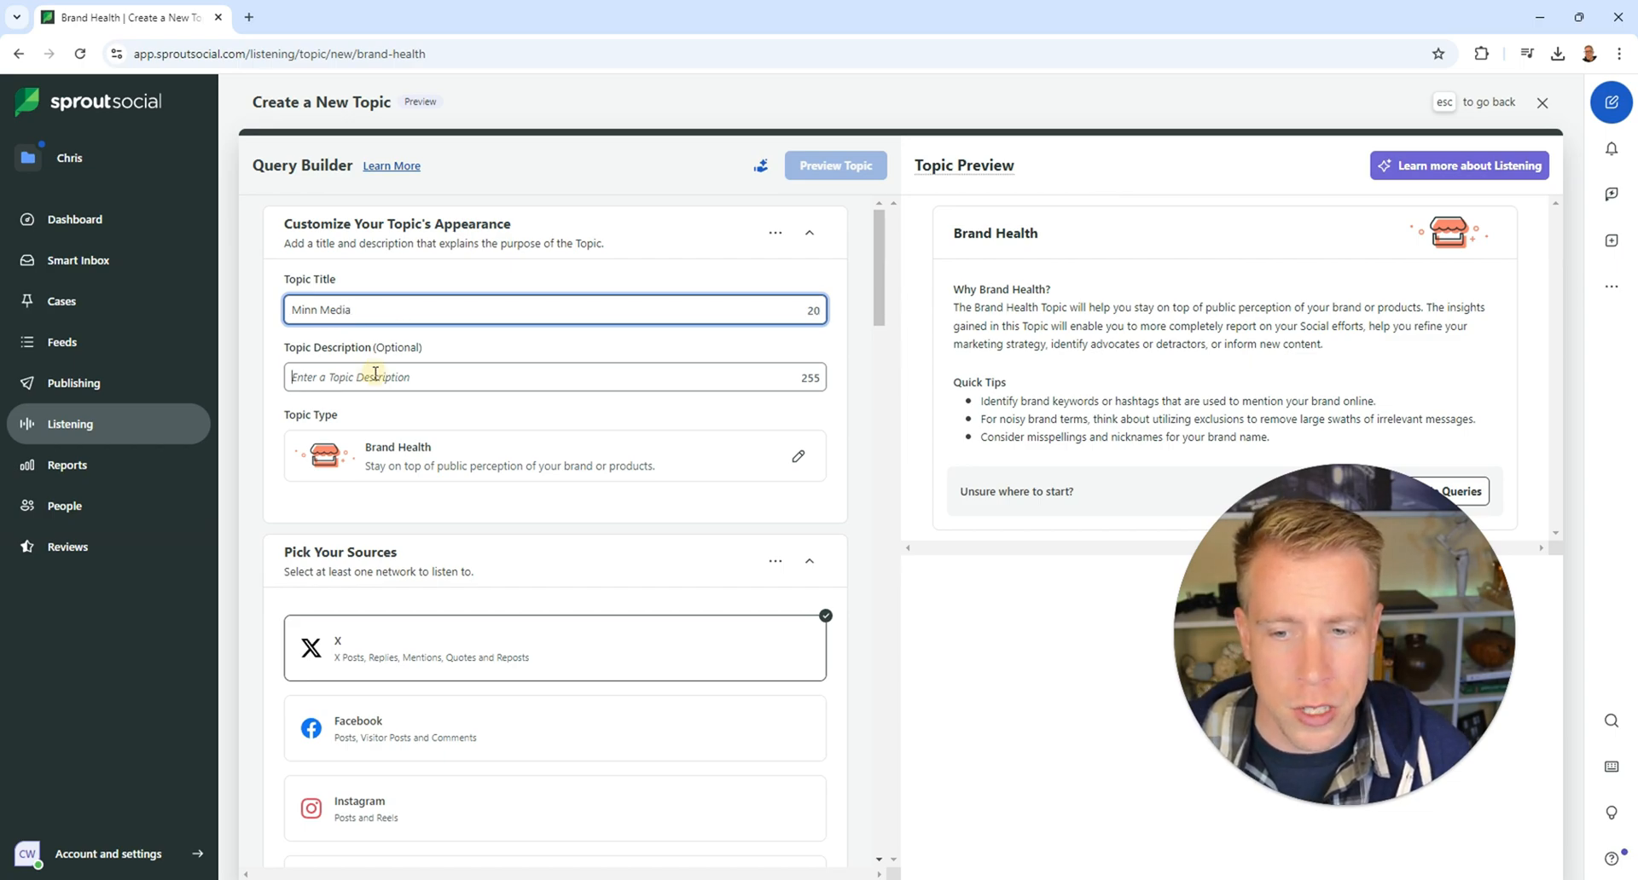
pyautogui.write('Brand Awareness')
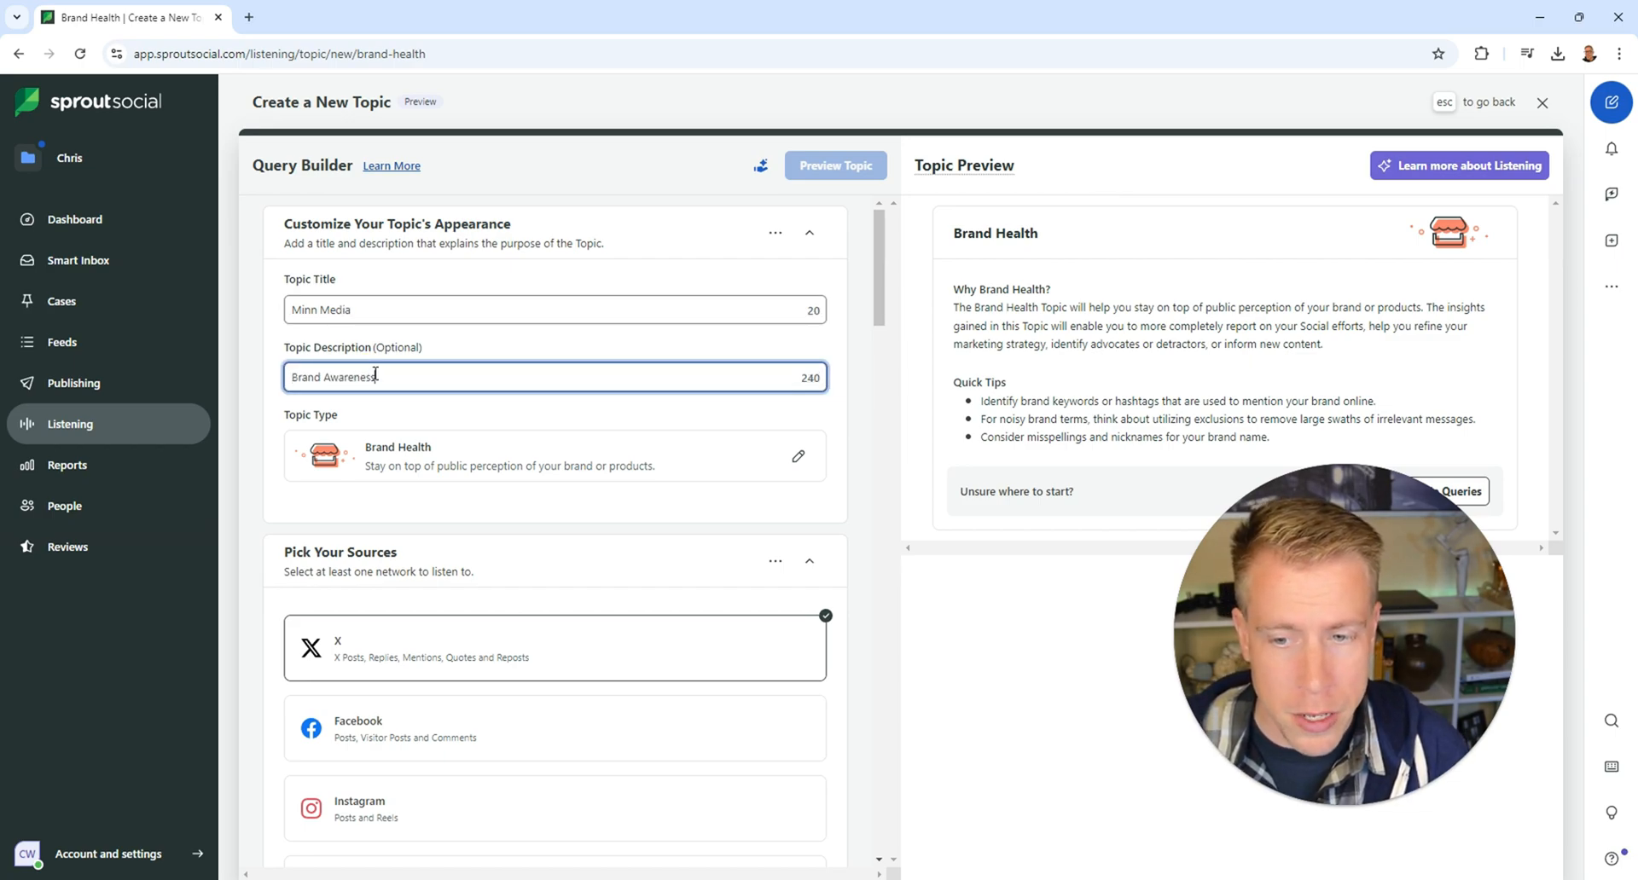
# Add Facebook, Instagram and YouTube as listening sources alongside X.
pyautogui.scroll(-3)
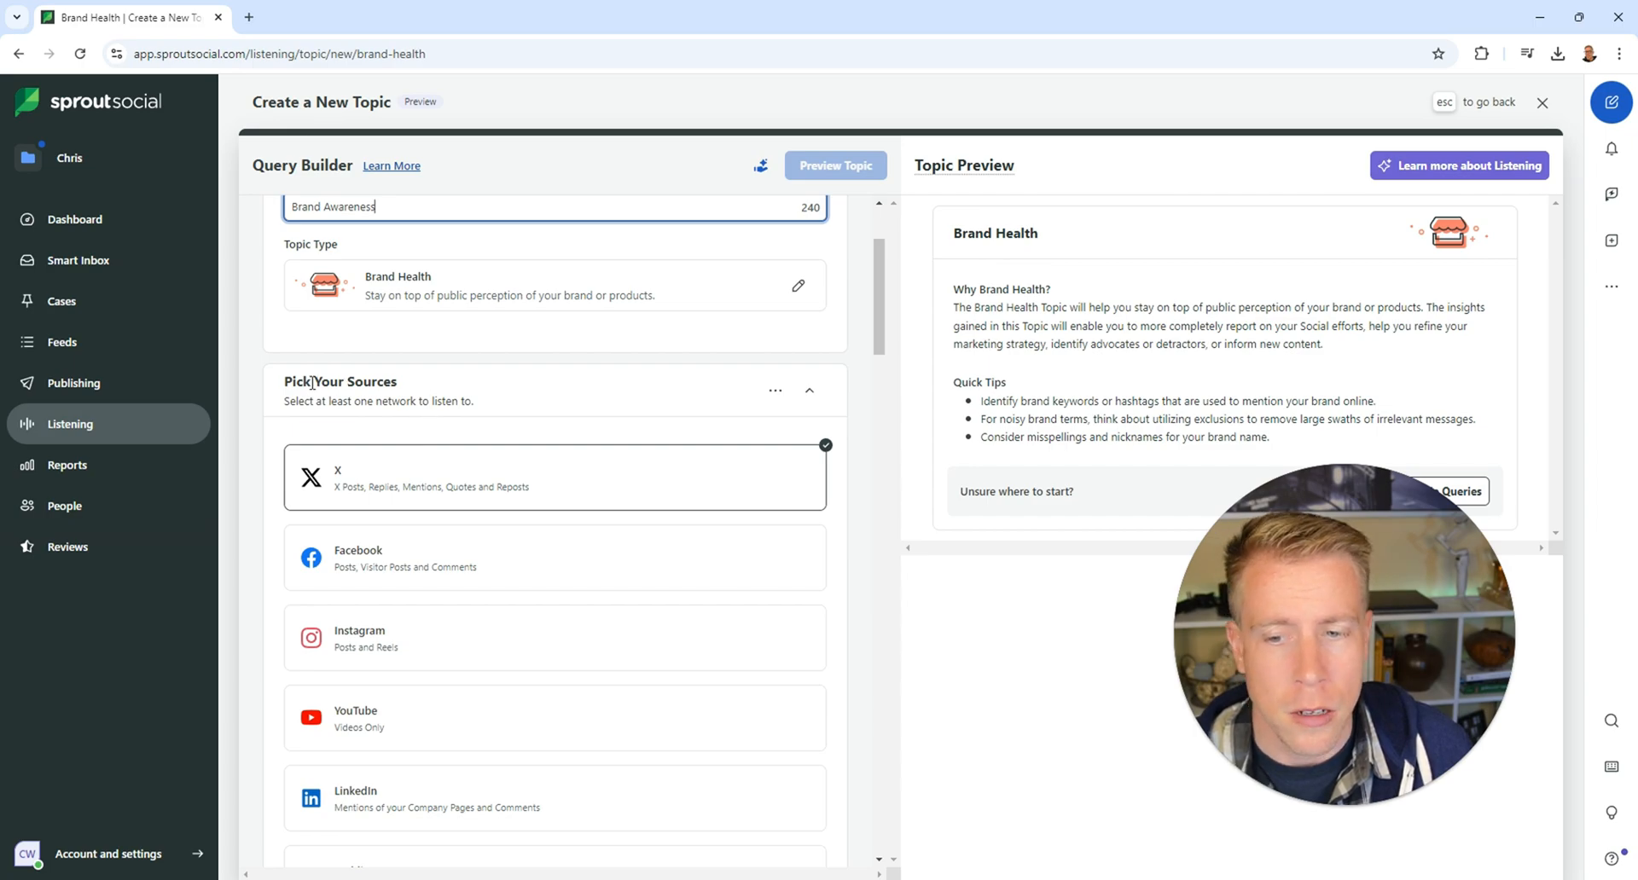
pyautogui.moveTo(563, 407)
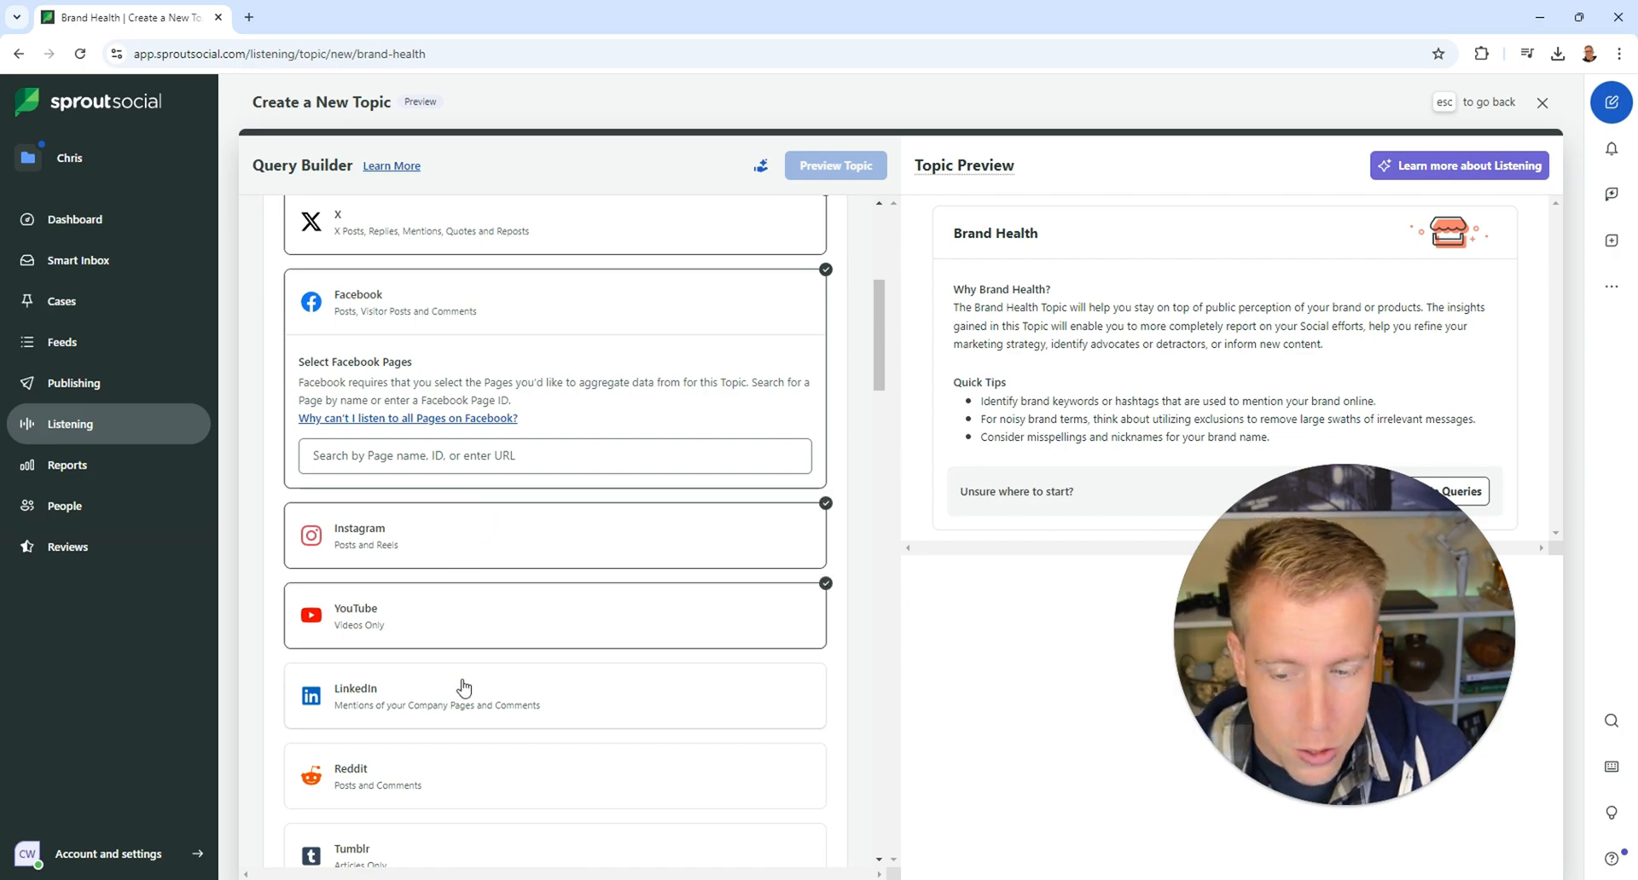
pyautogui.scroll(-3)
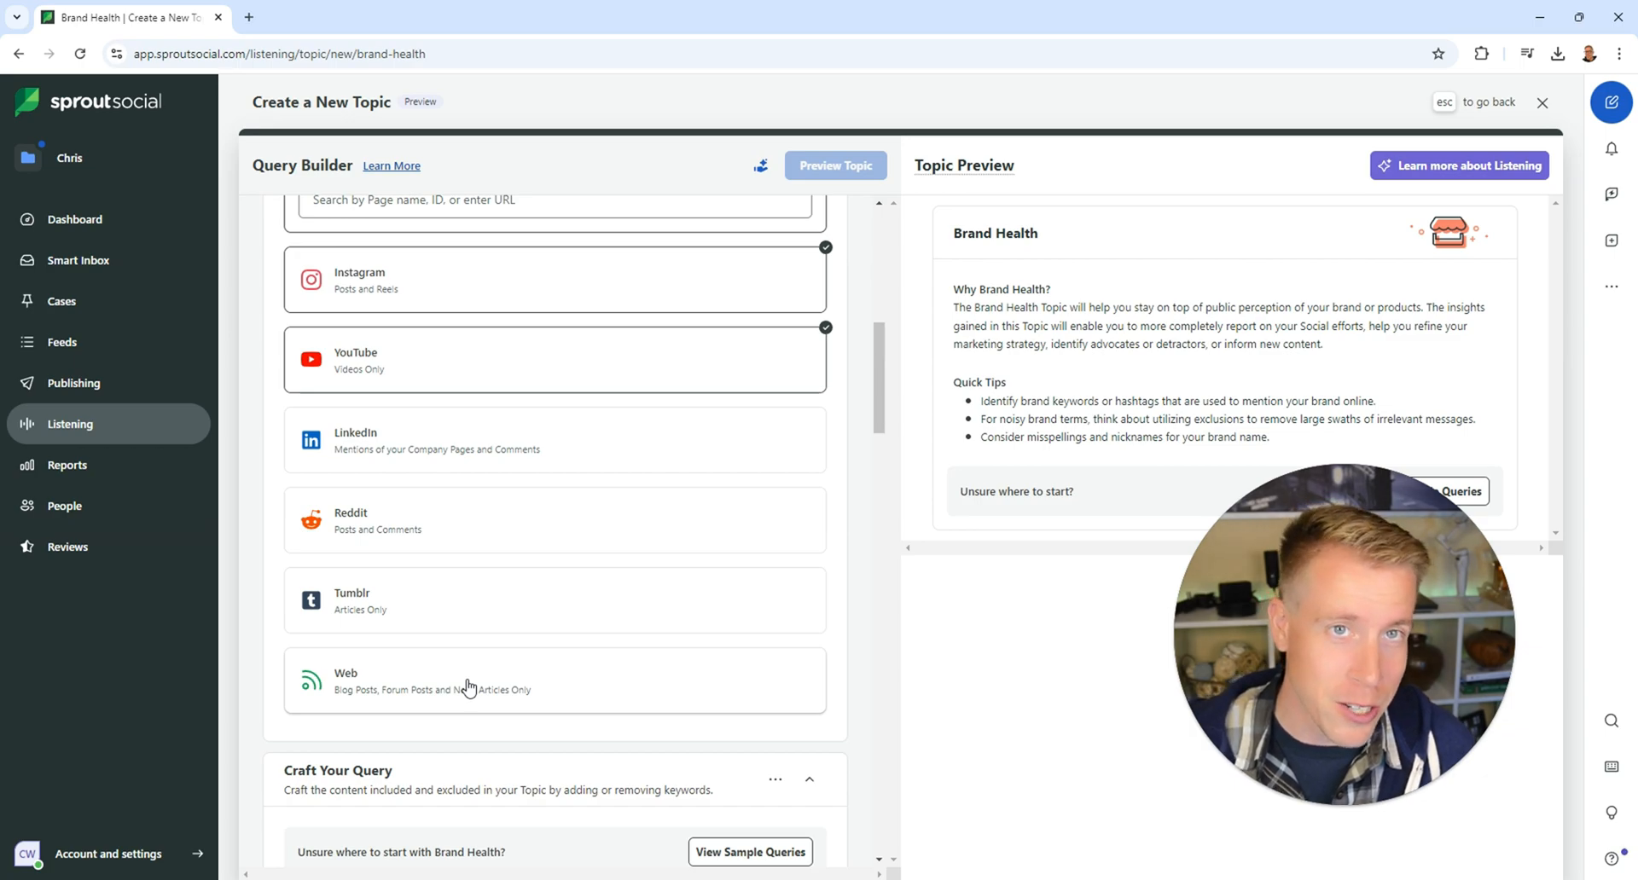
pyautogui.scroll(-3)
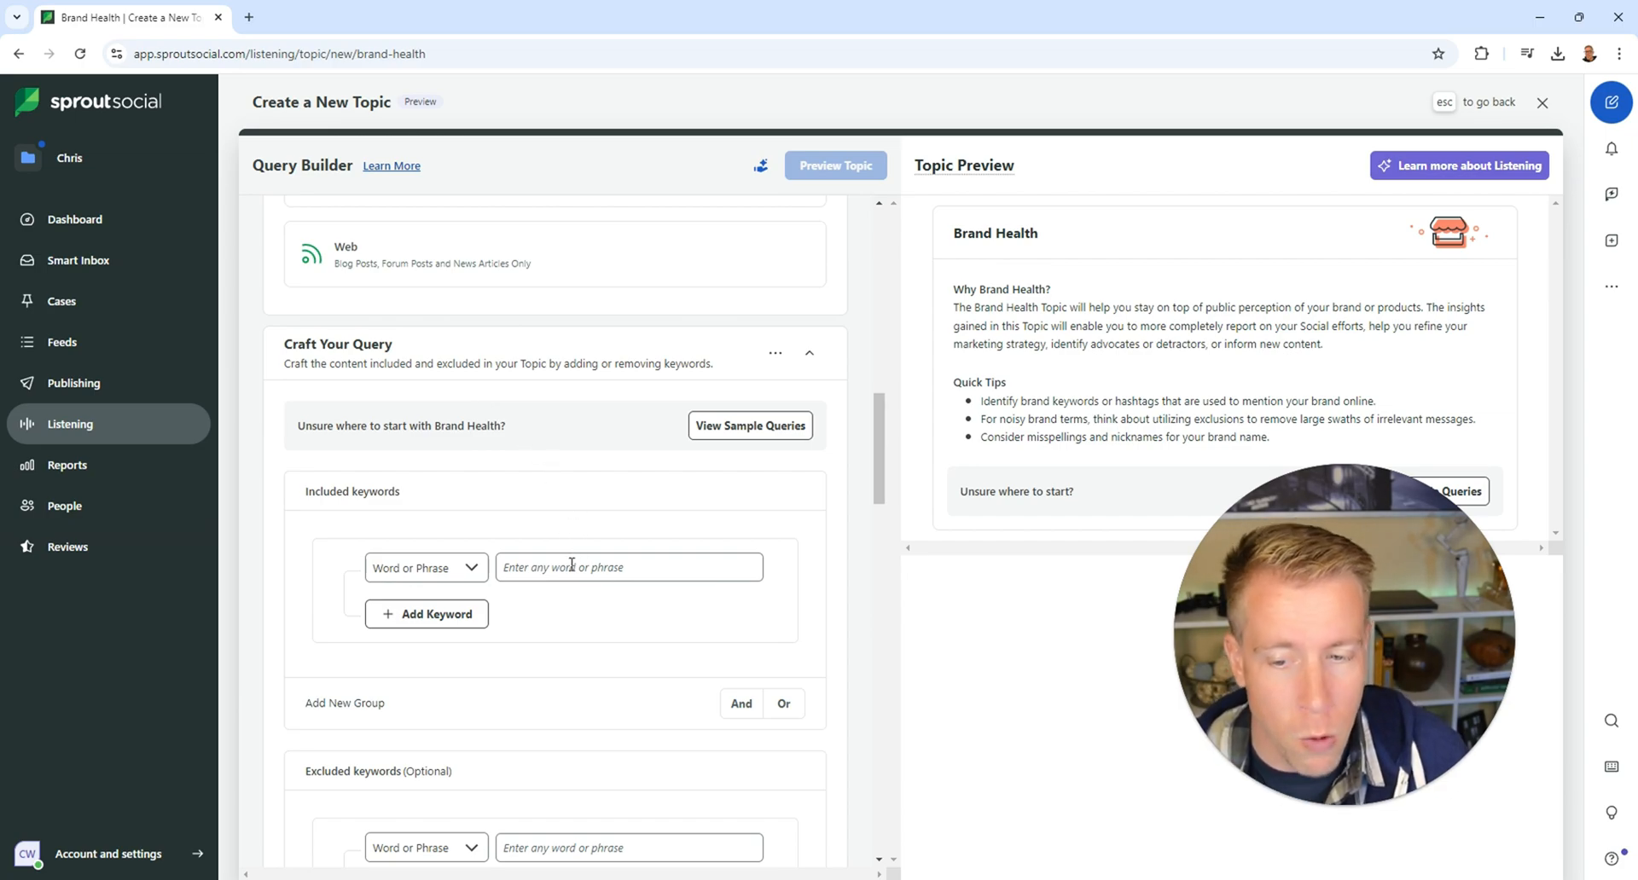
# Include 'Minn Media' as a query keyword and keep all noise categories excluded.
pyautogui.scroll(-3)
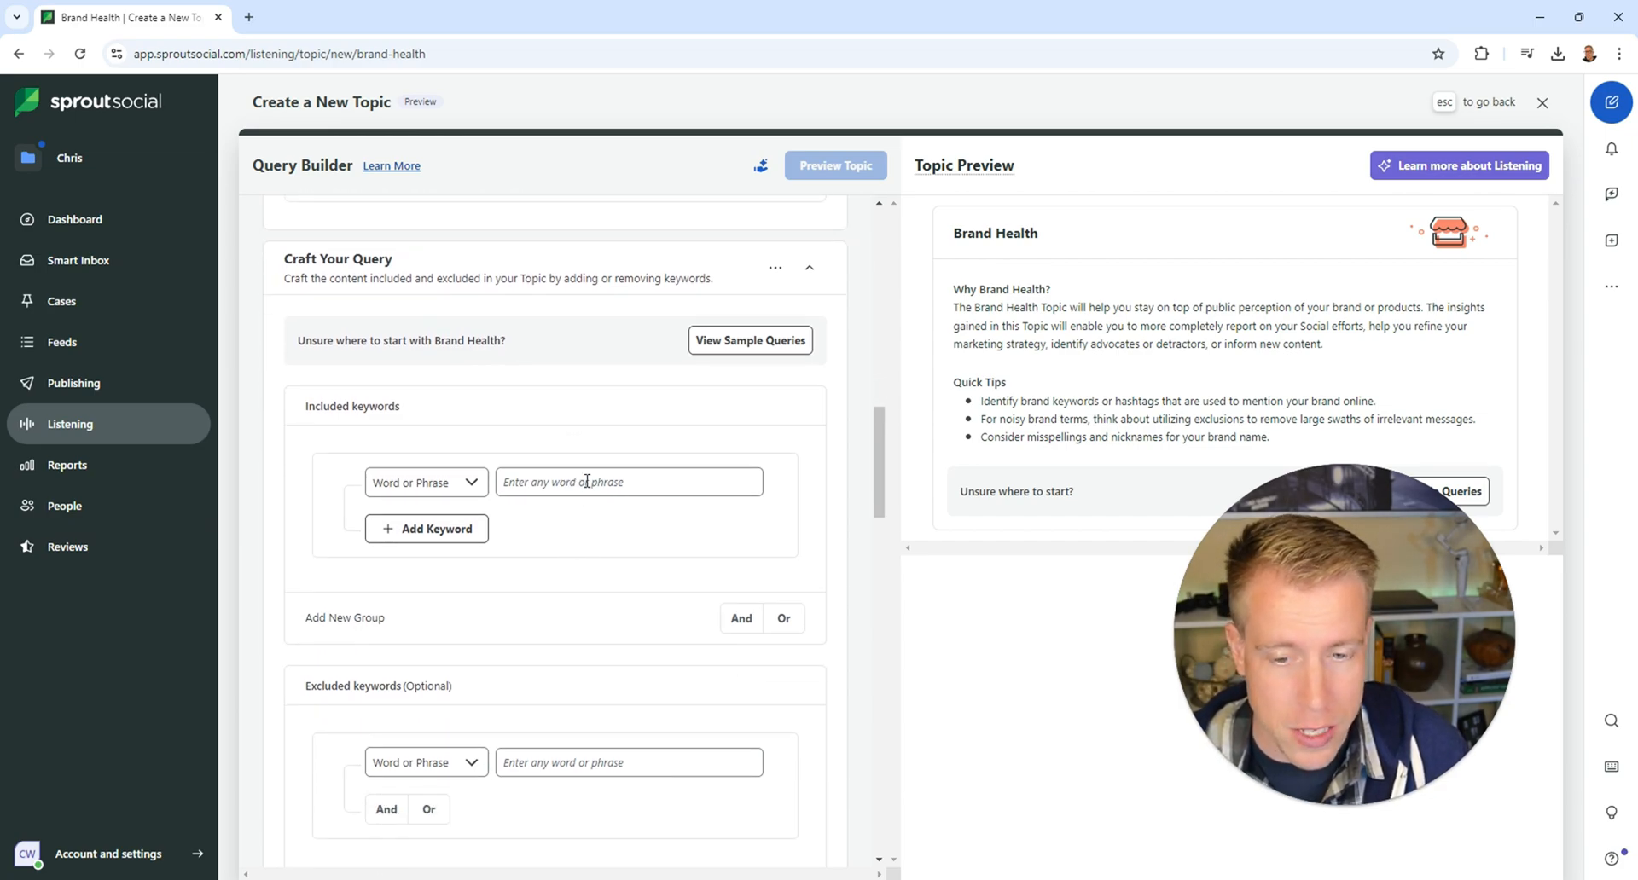
pyautogui.write('Minn Media')
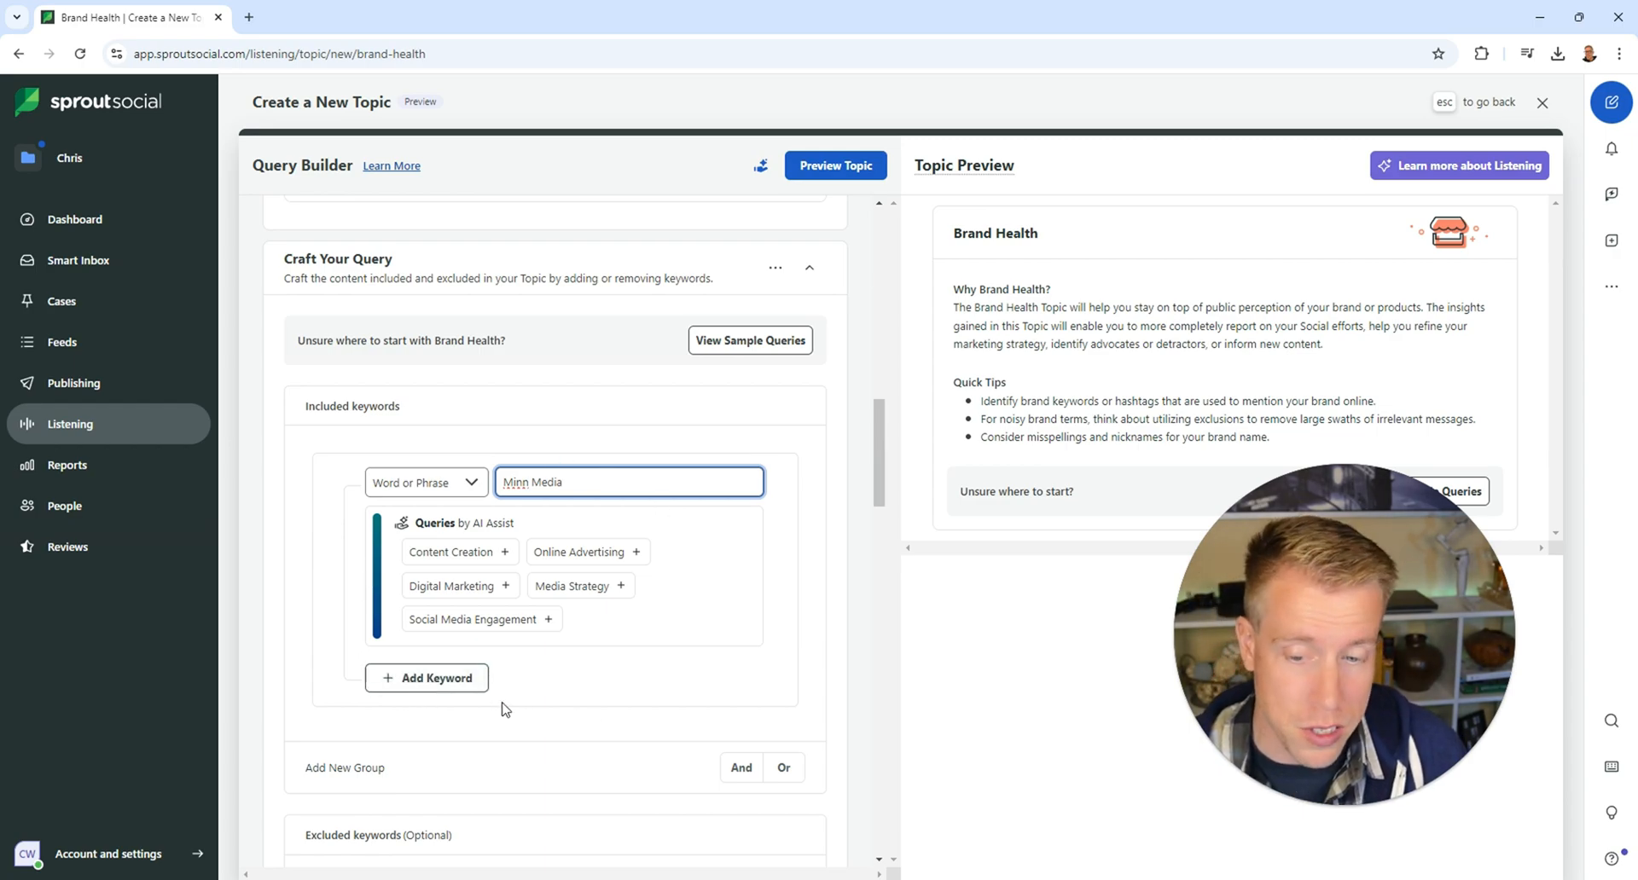
pyautogui.scroll(-3)
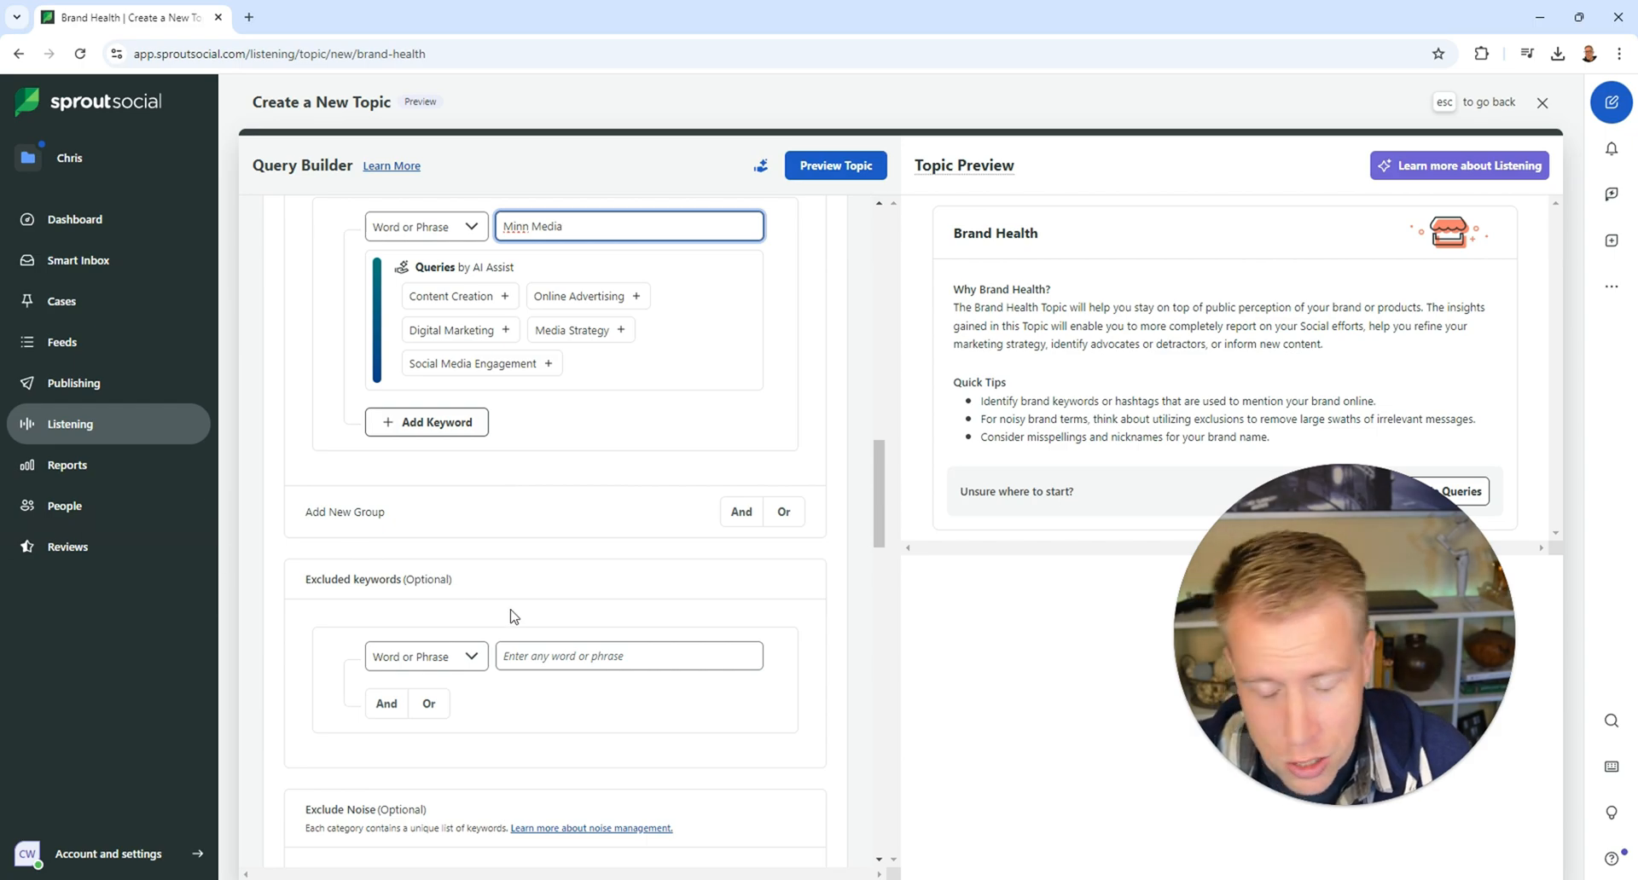
pyautogui.moveTo(447, 597)
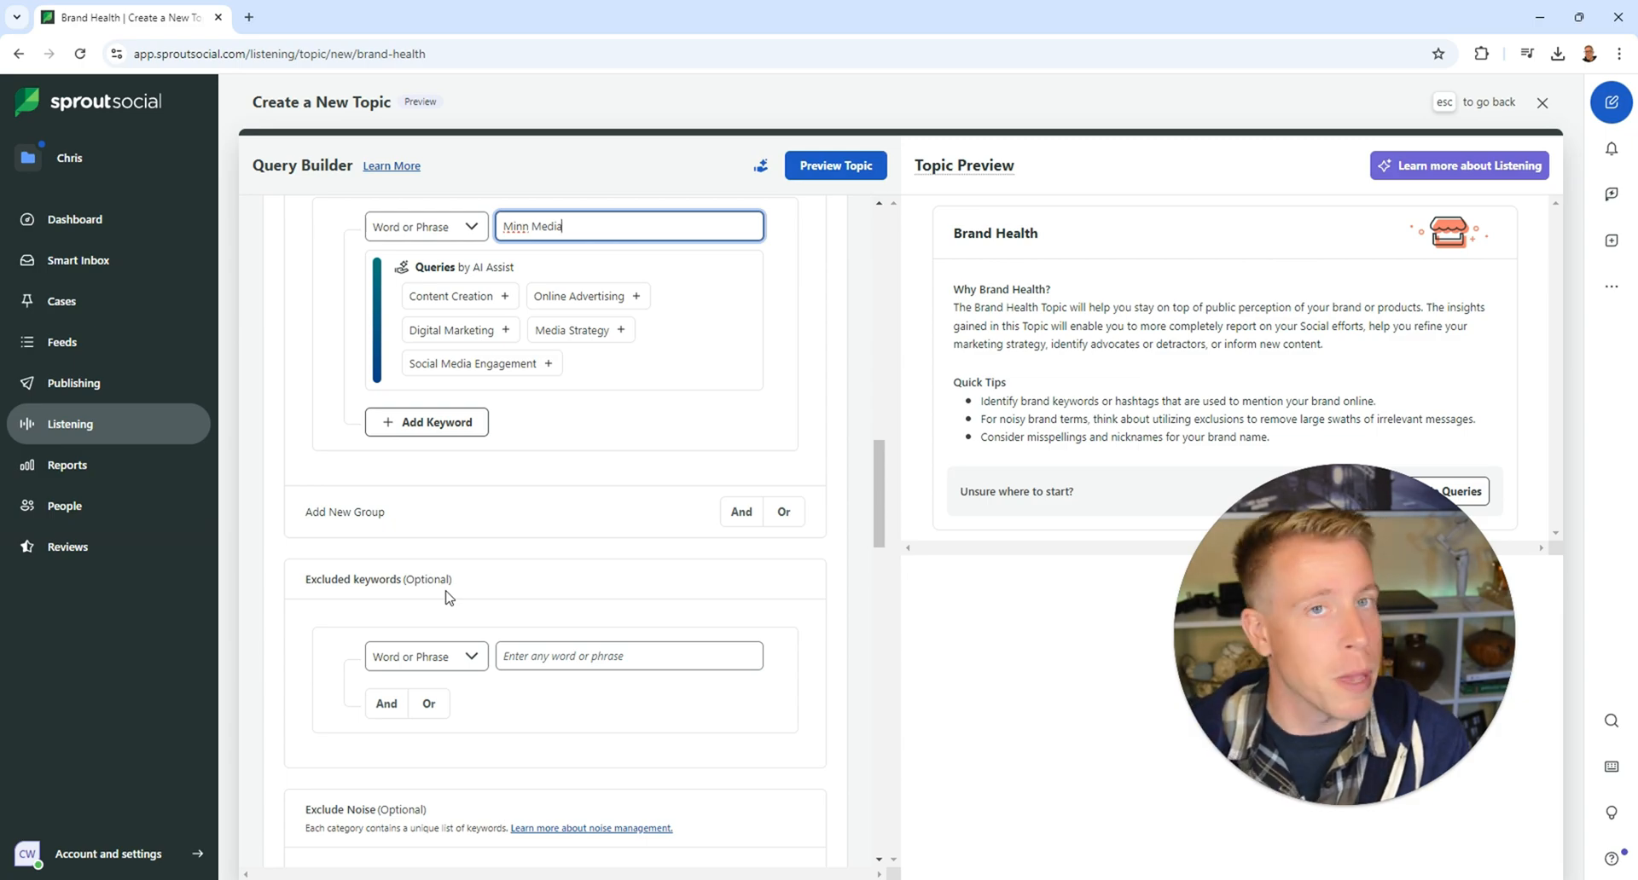
pyautogui.moveTo(468, 568)
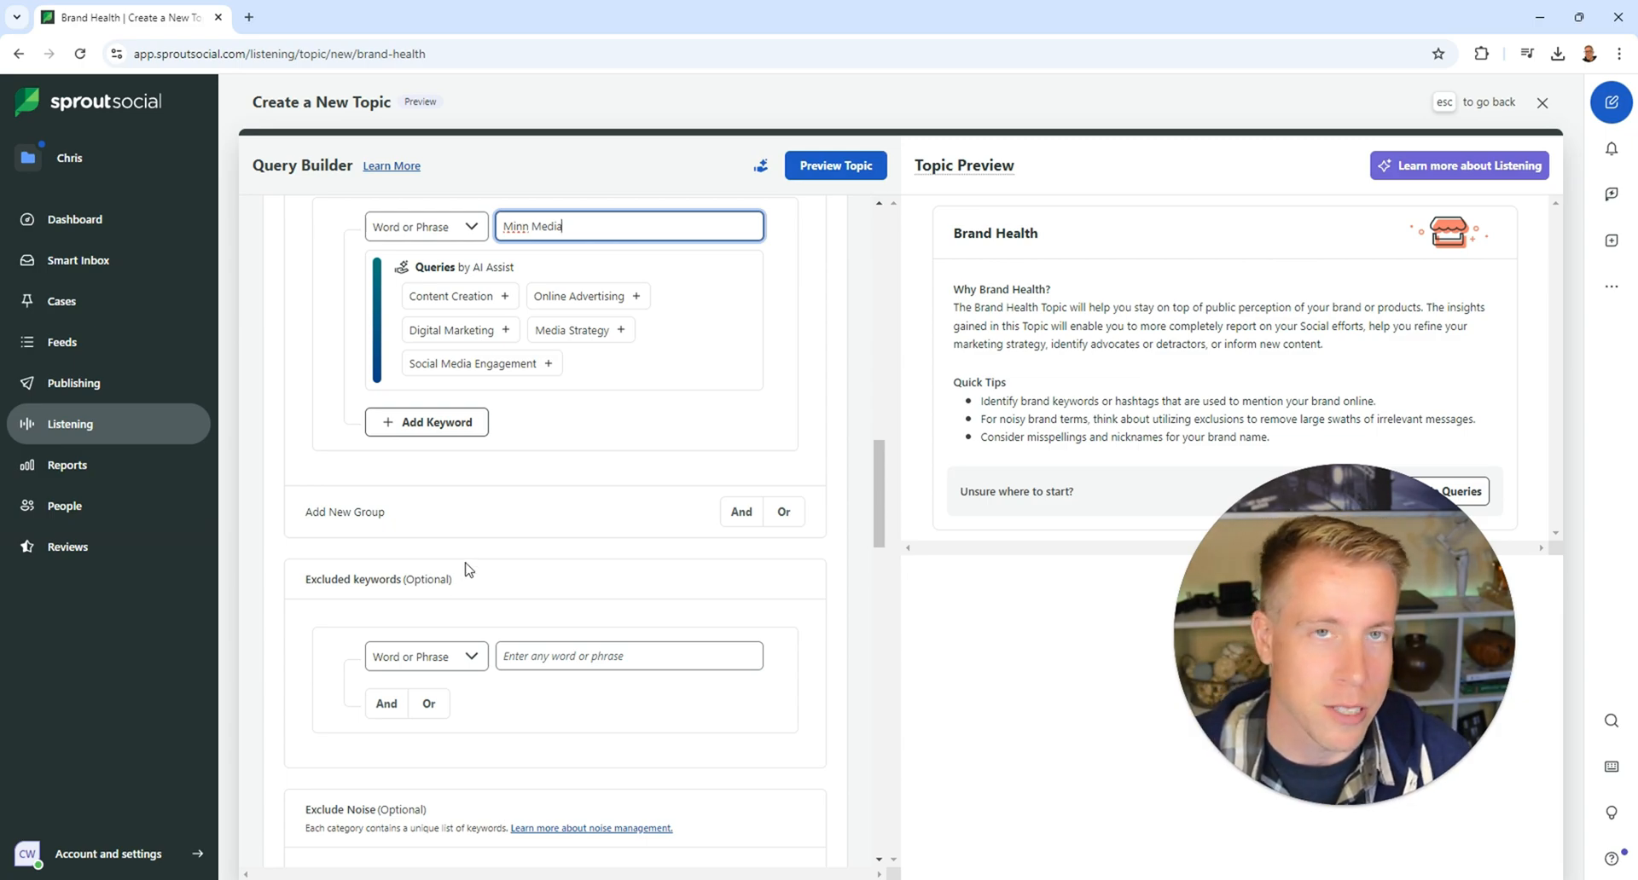
pyautogui.scroll(-3)
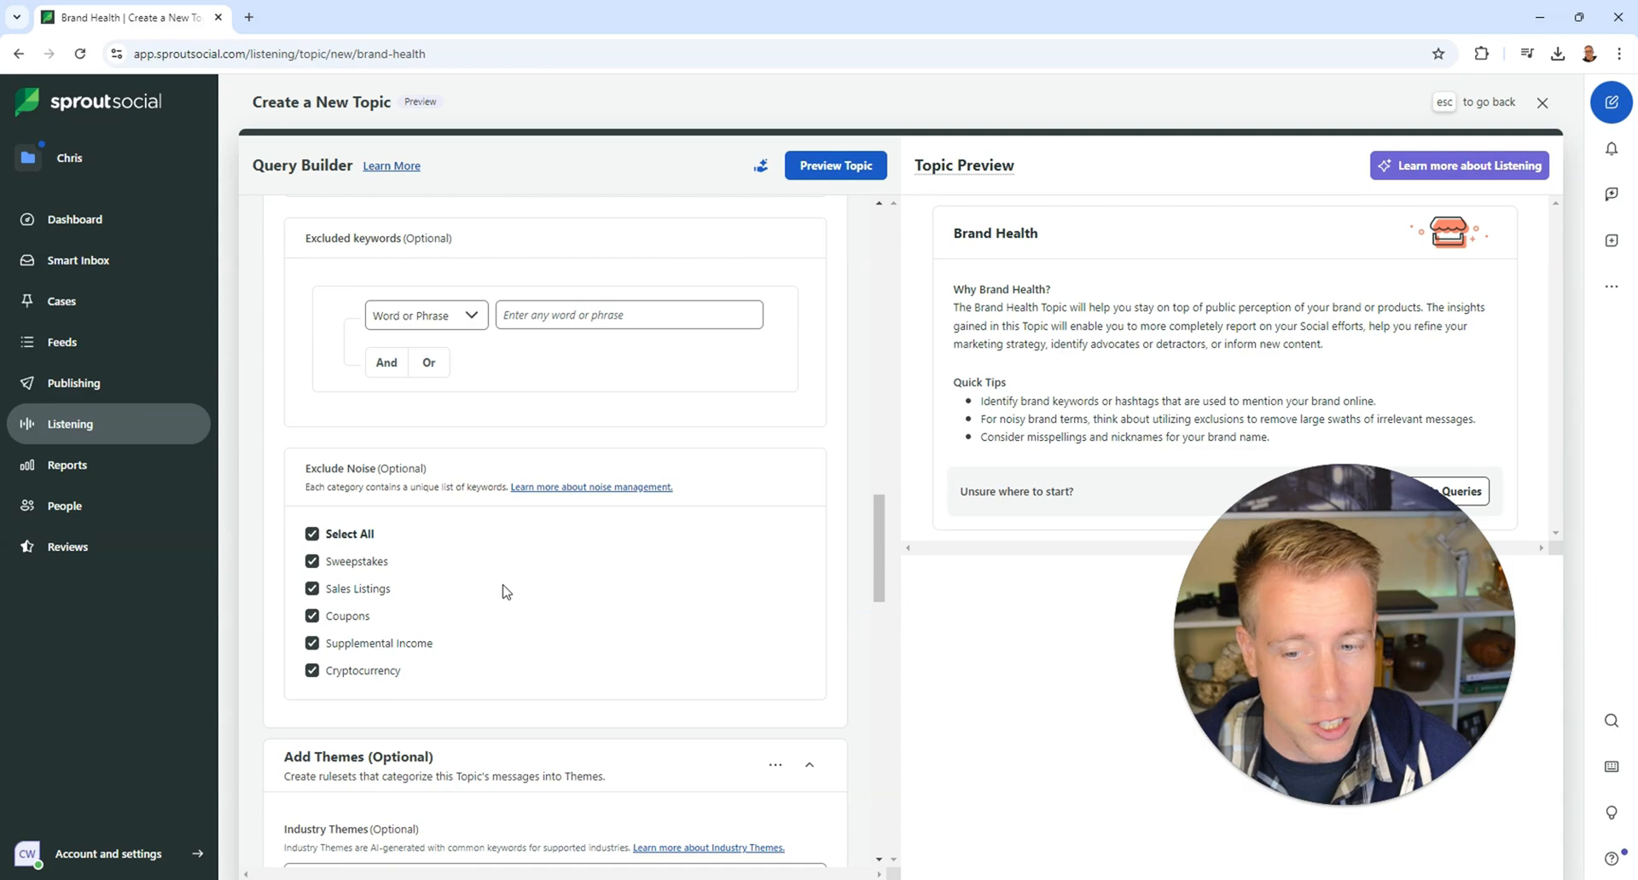
pyautogui.moveTo(375, 619)
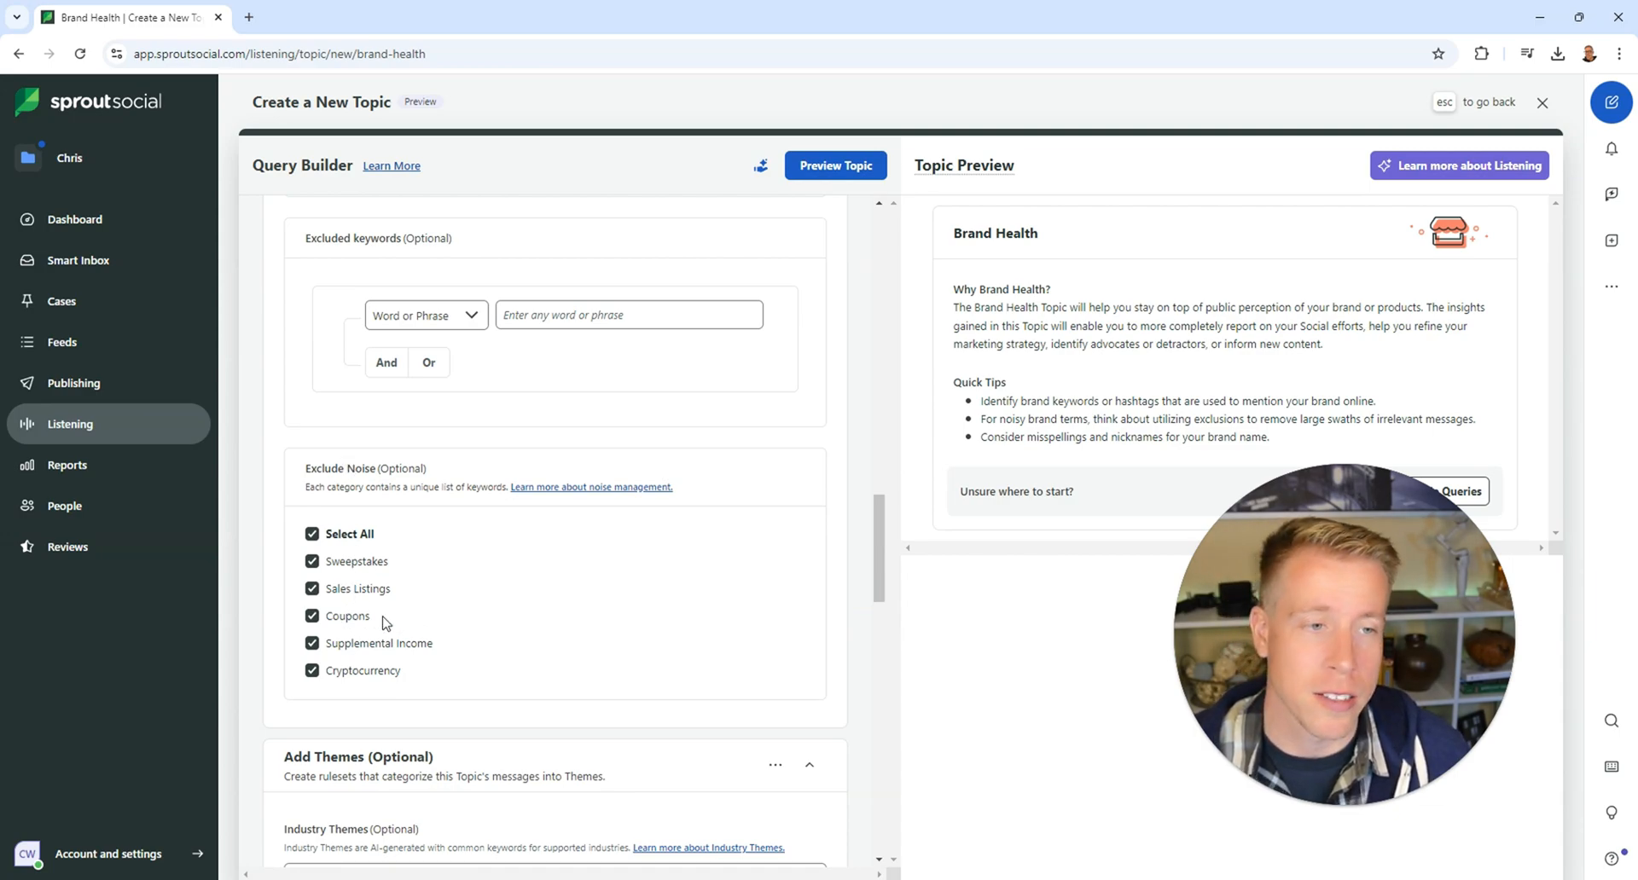
pyautogui.scroll(-3)
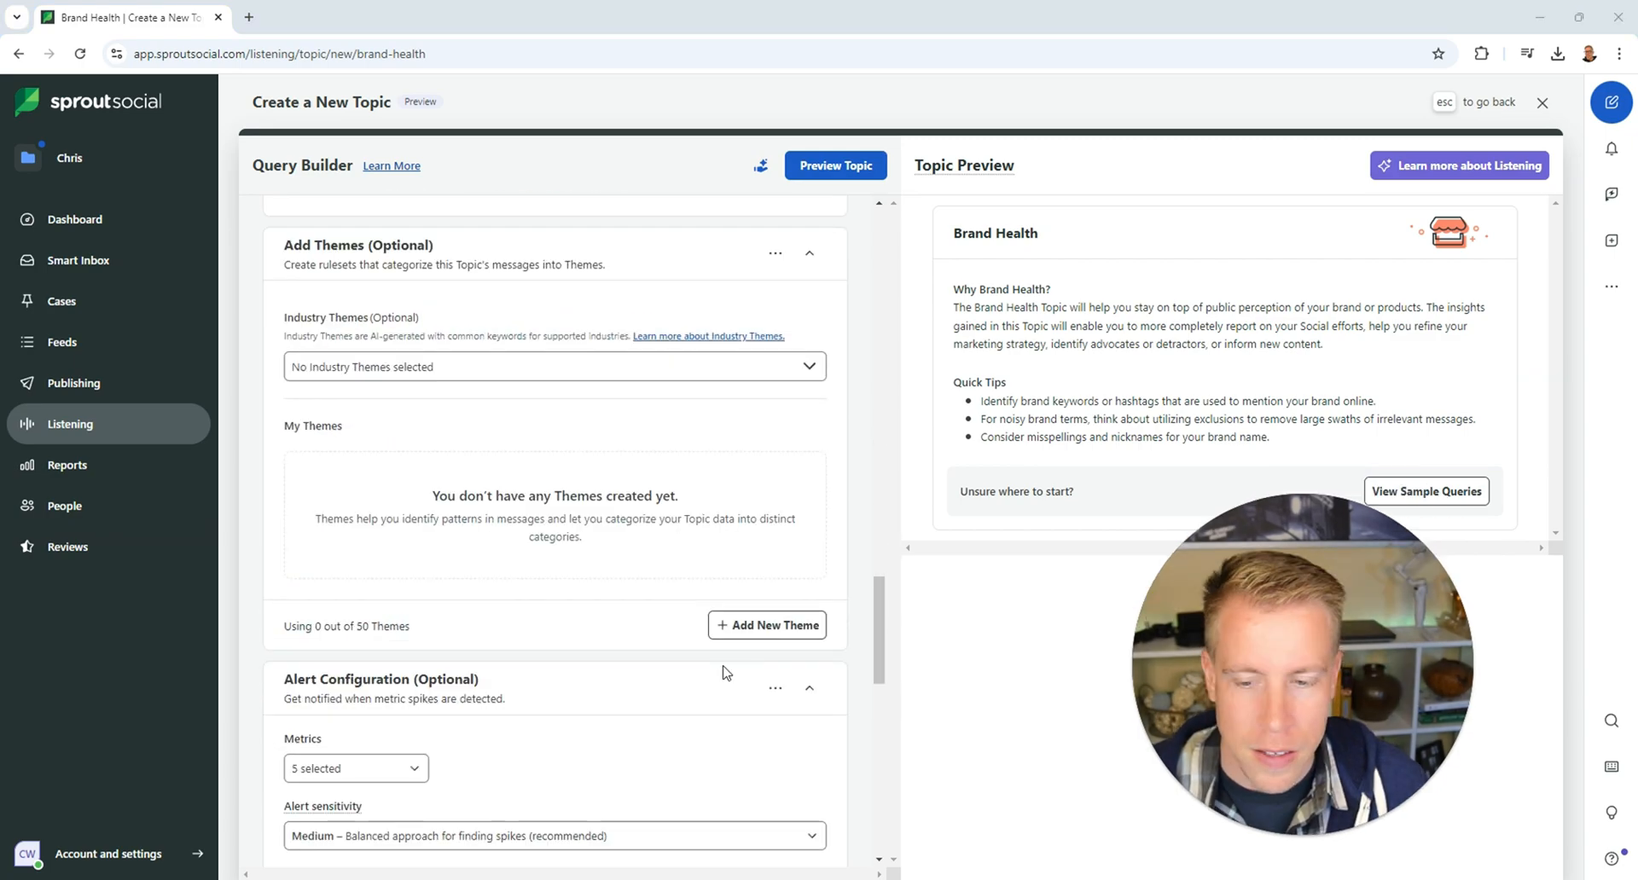
pyautogui.scroll(-3)
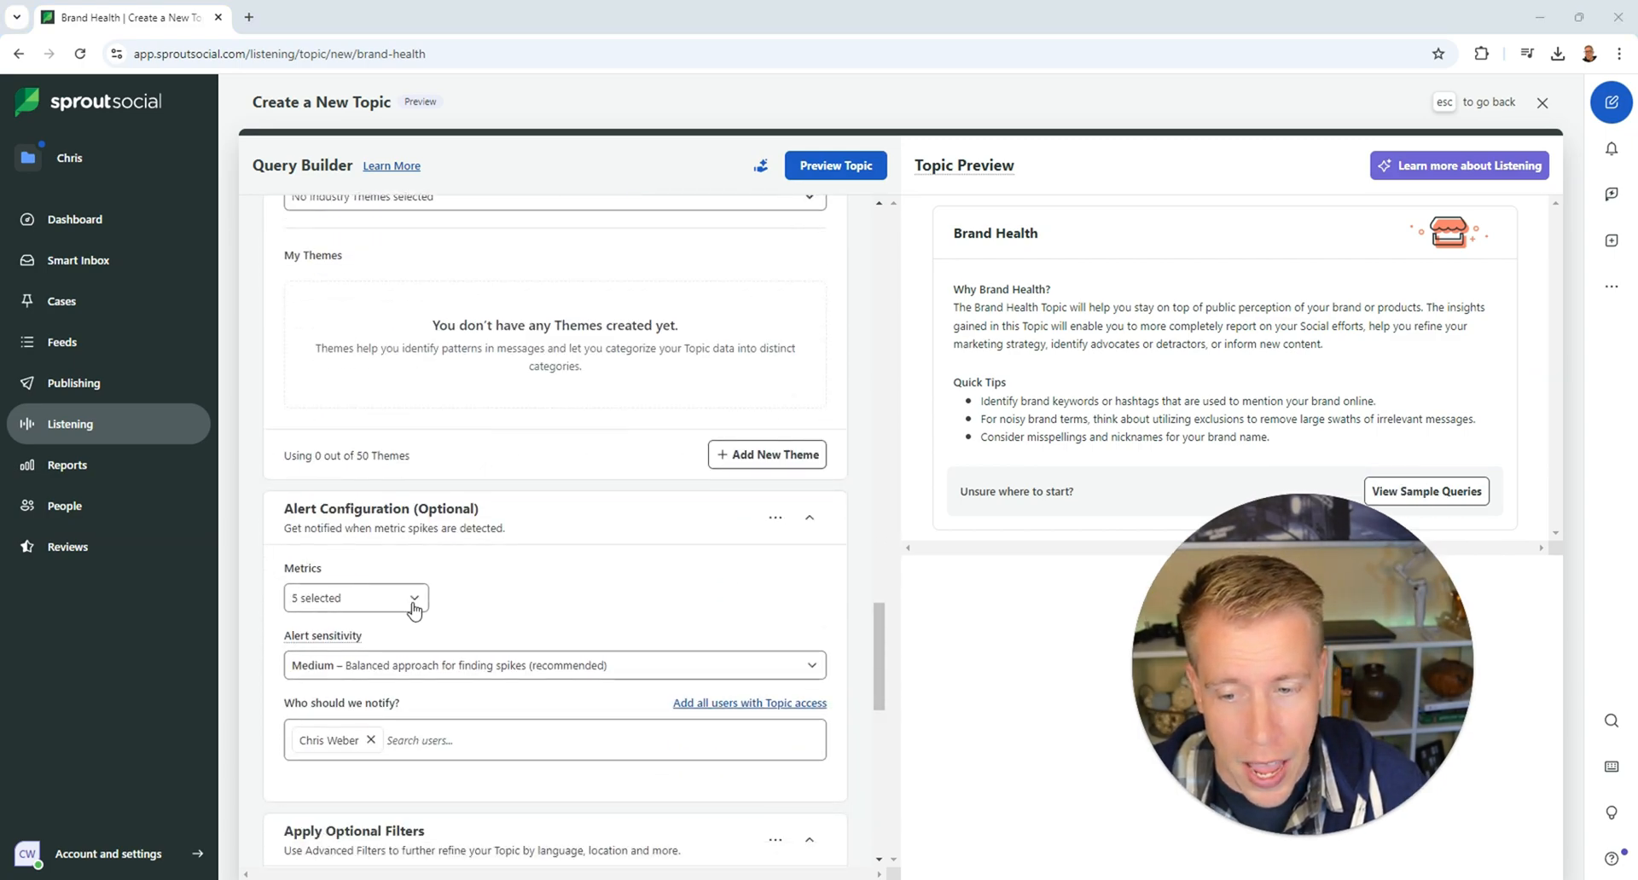
pyautogui.scroll(-3)
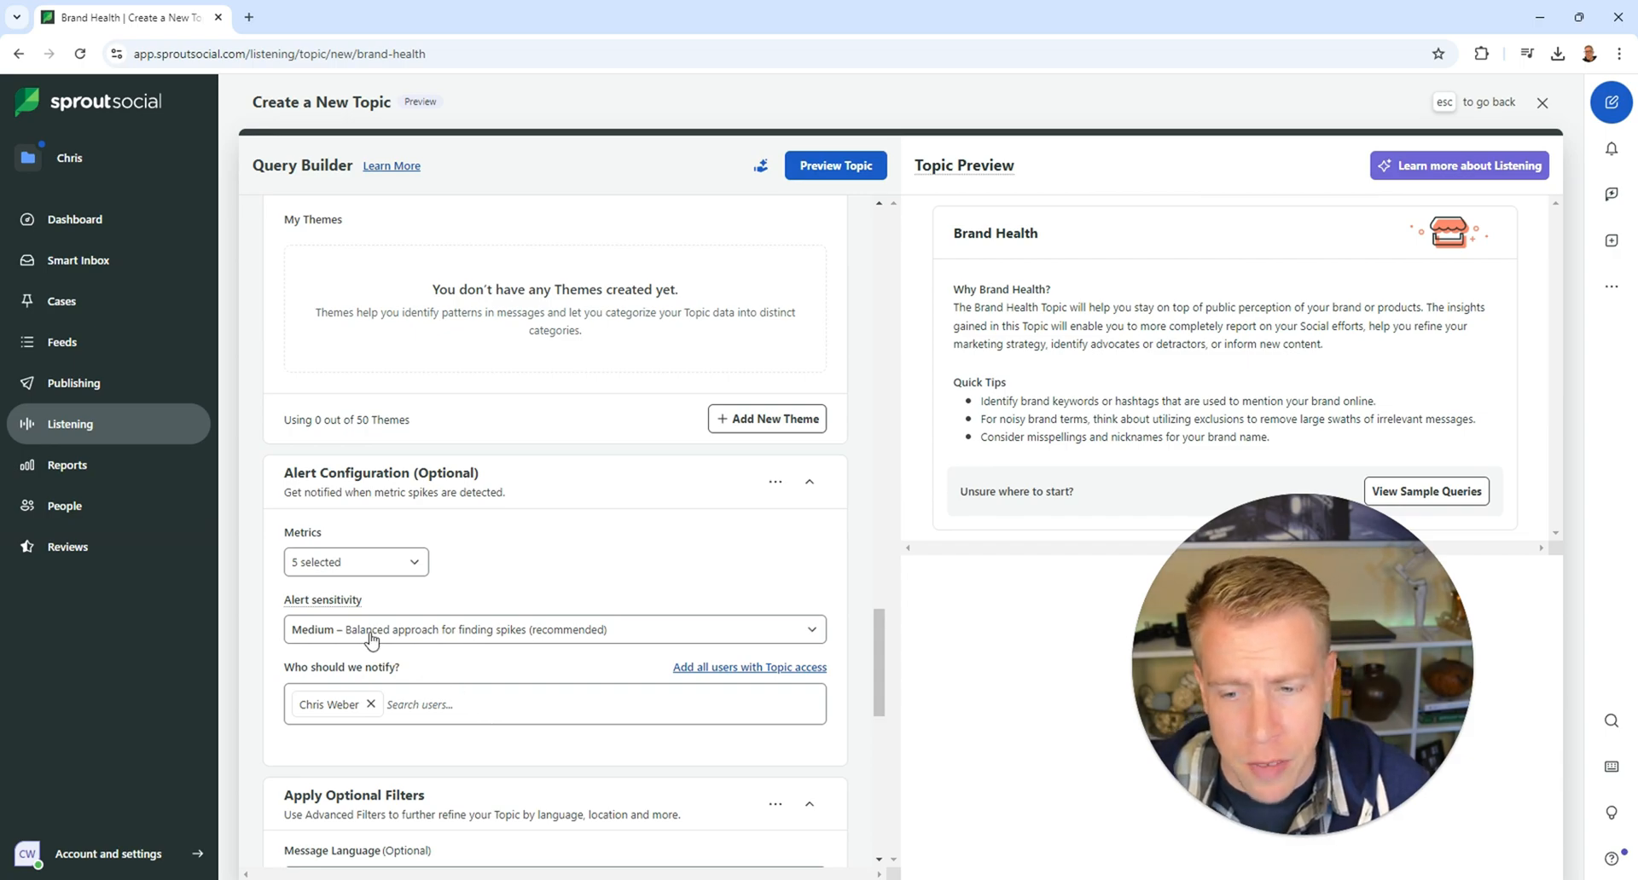
# Skip the optional filters and preview the topic's 30-day X volume snapshot.
pyautogui.scroll(-3)
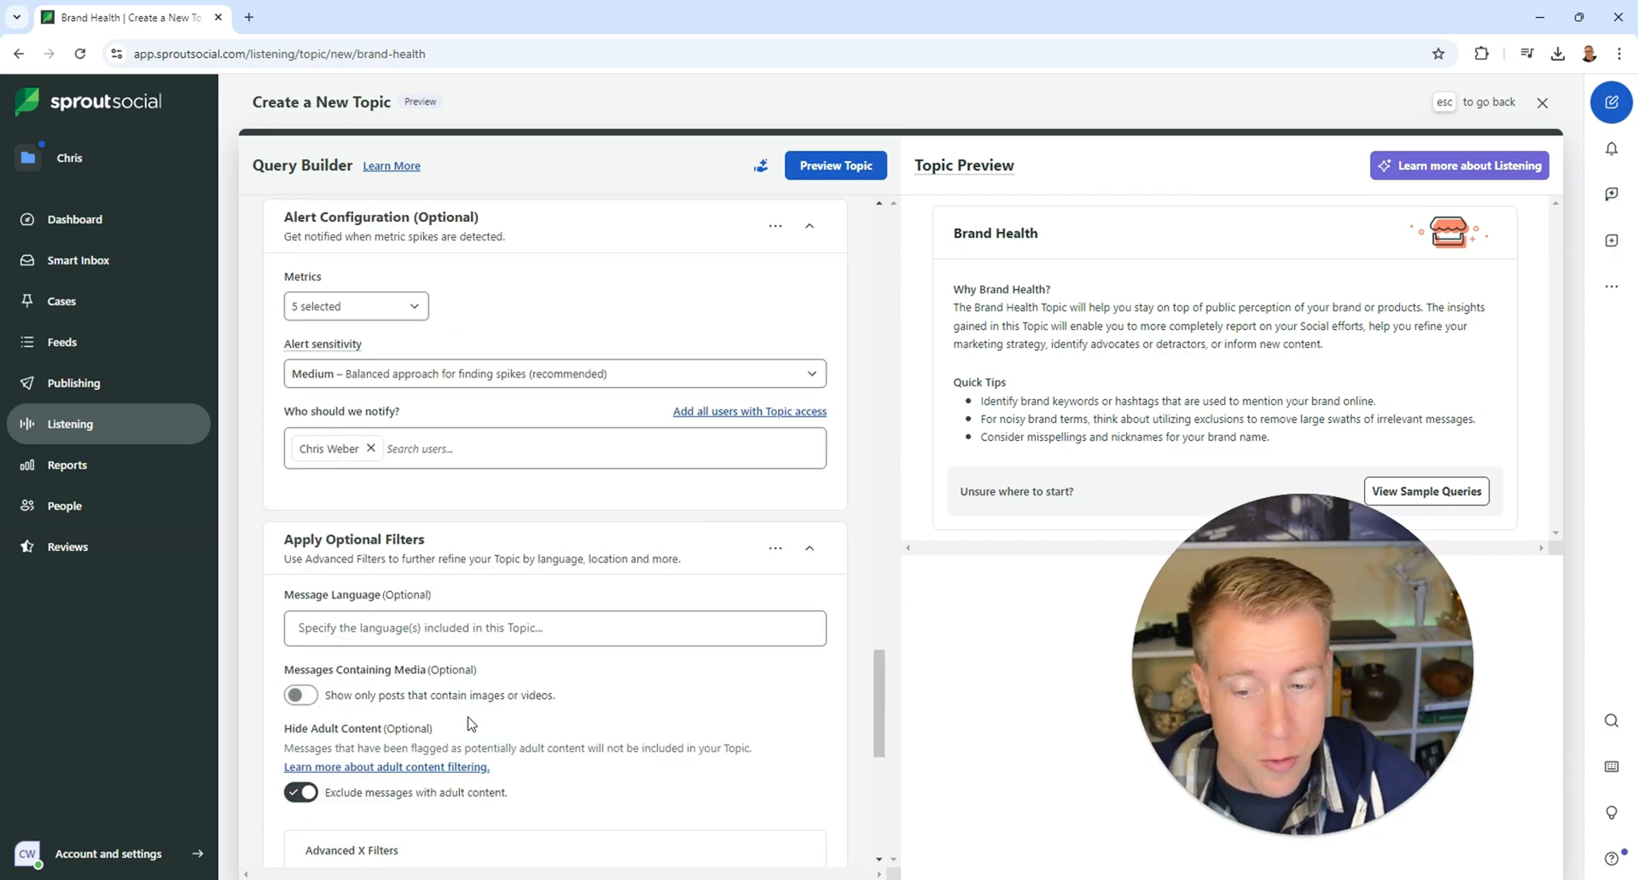
pyautogui.scroll(-3)
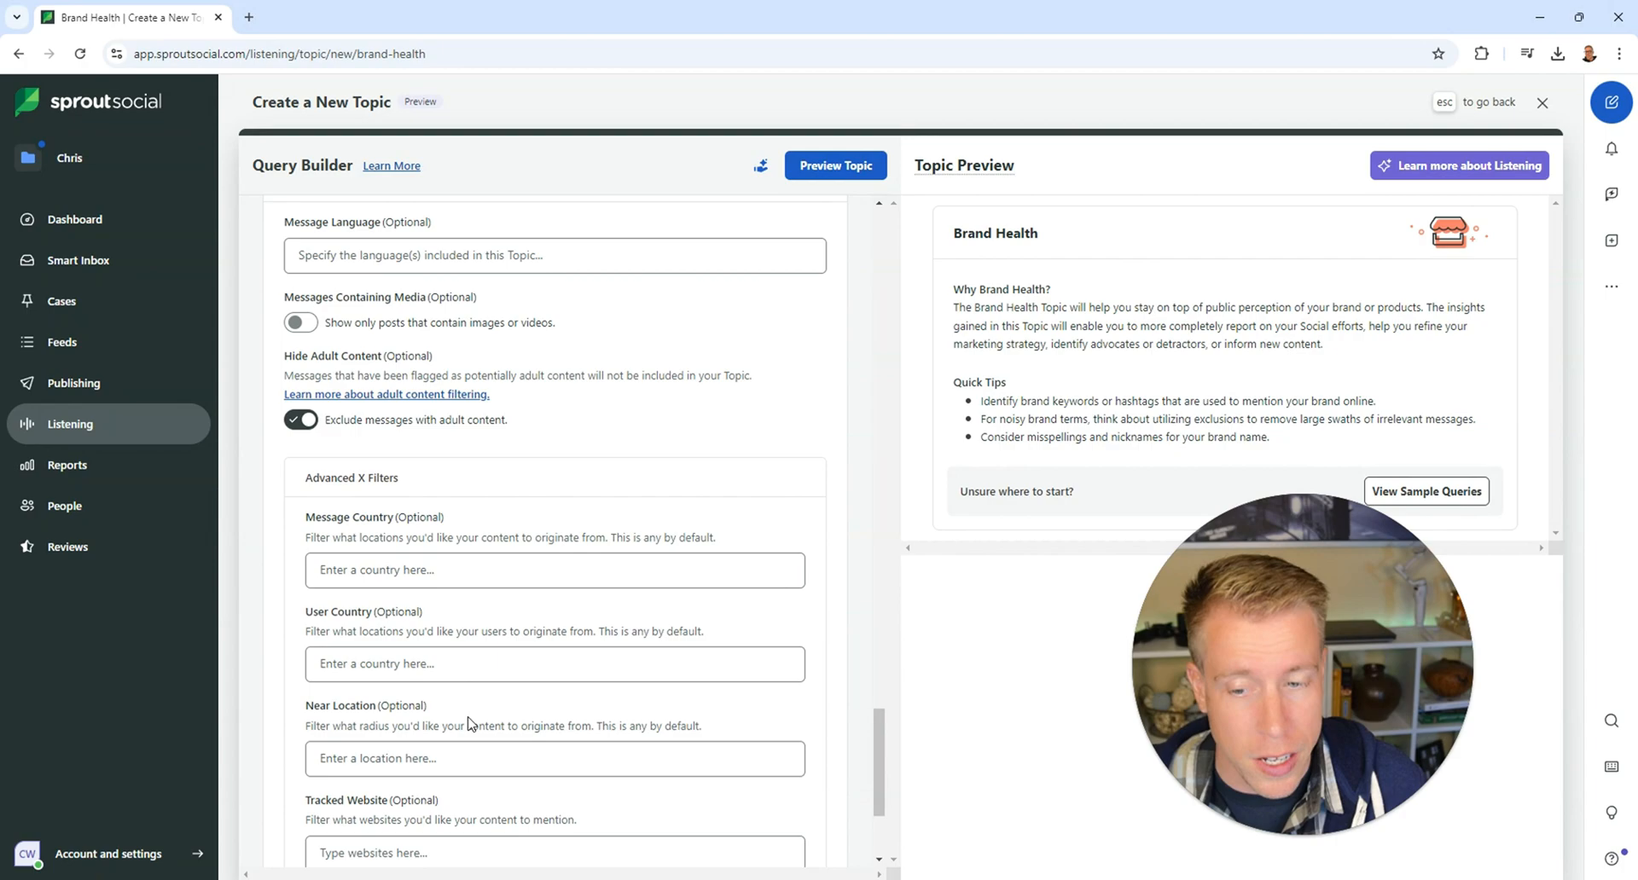
pyautogui.scroll(-3)
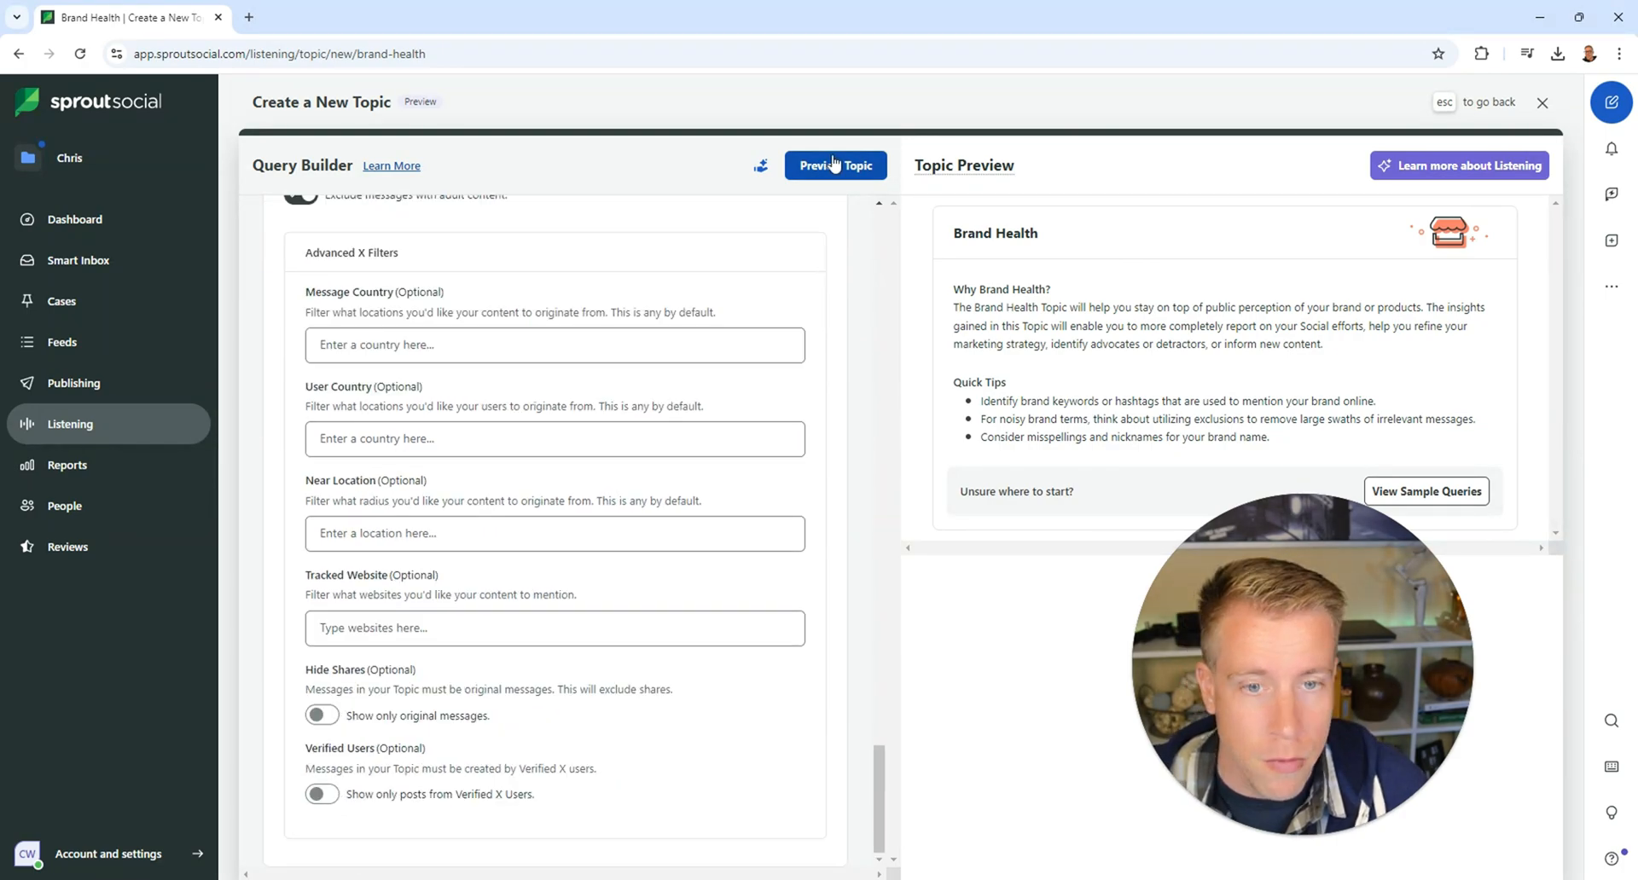
pyautogui.moveTo(852, 179)
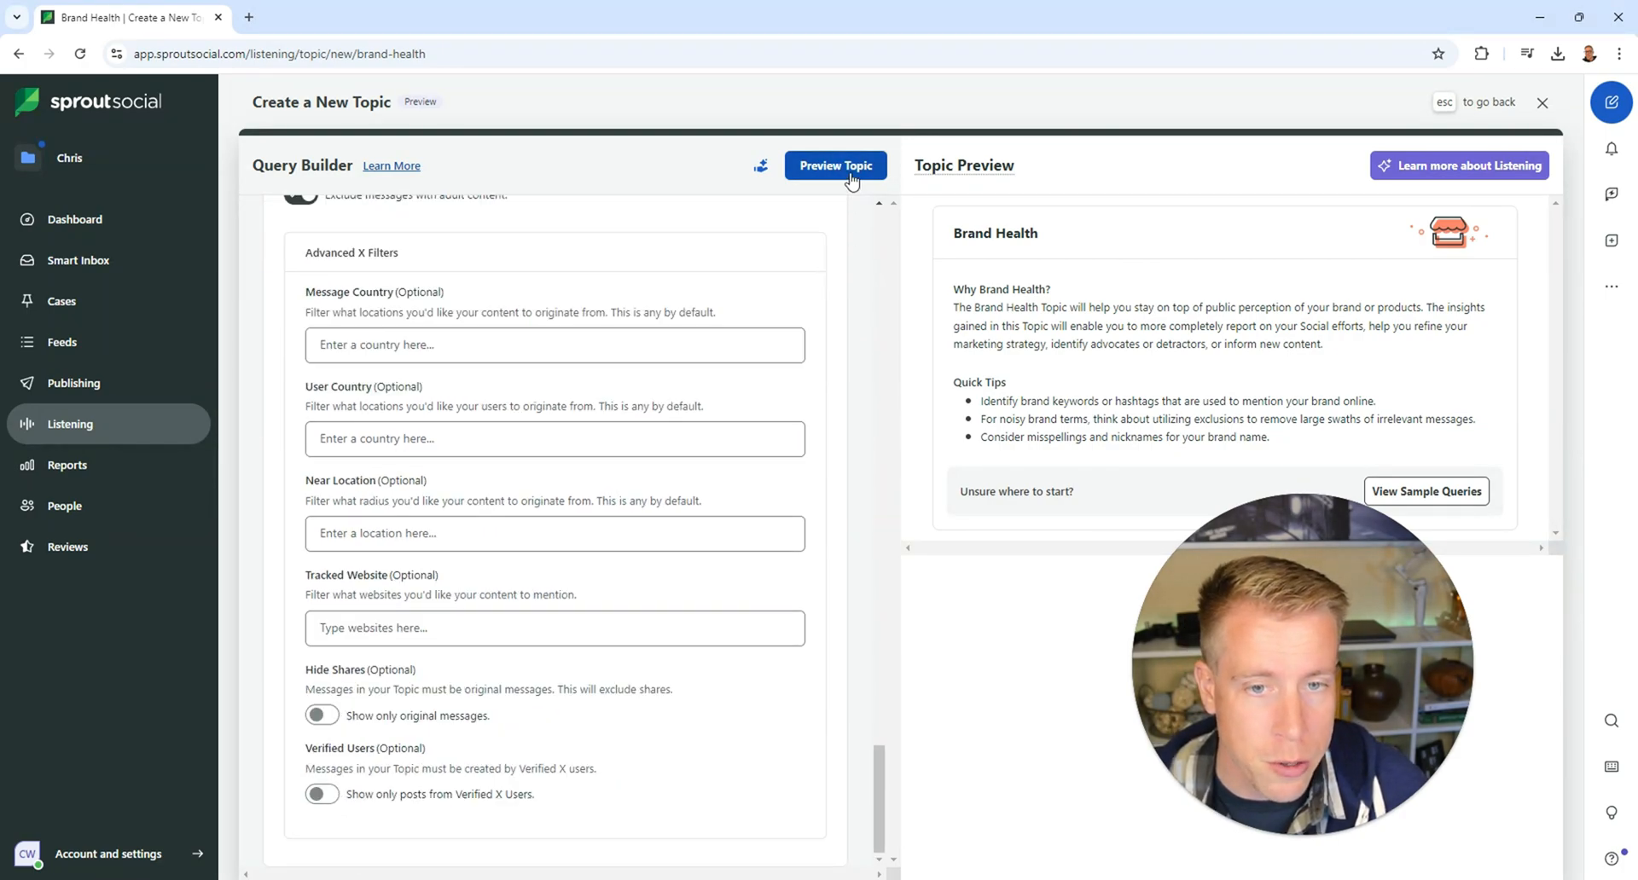
pyautogui.click(836, 165)
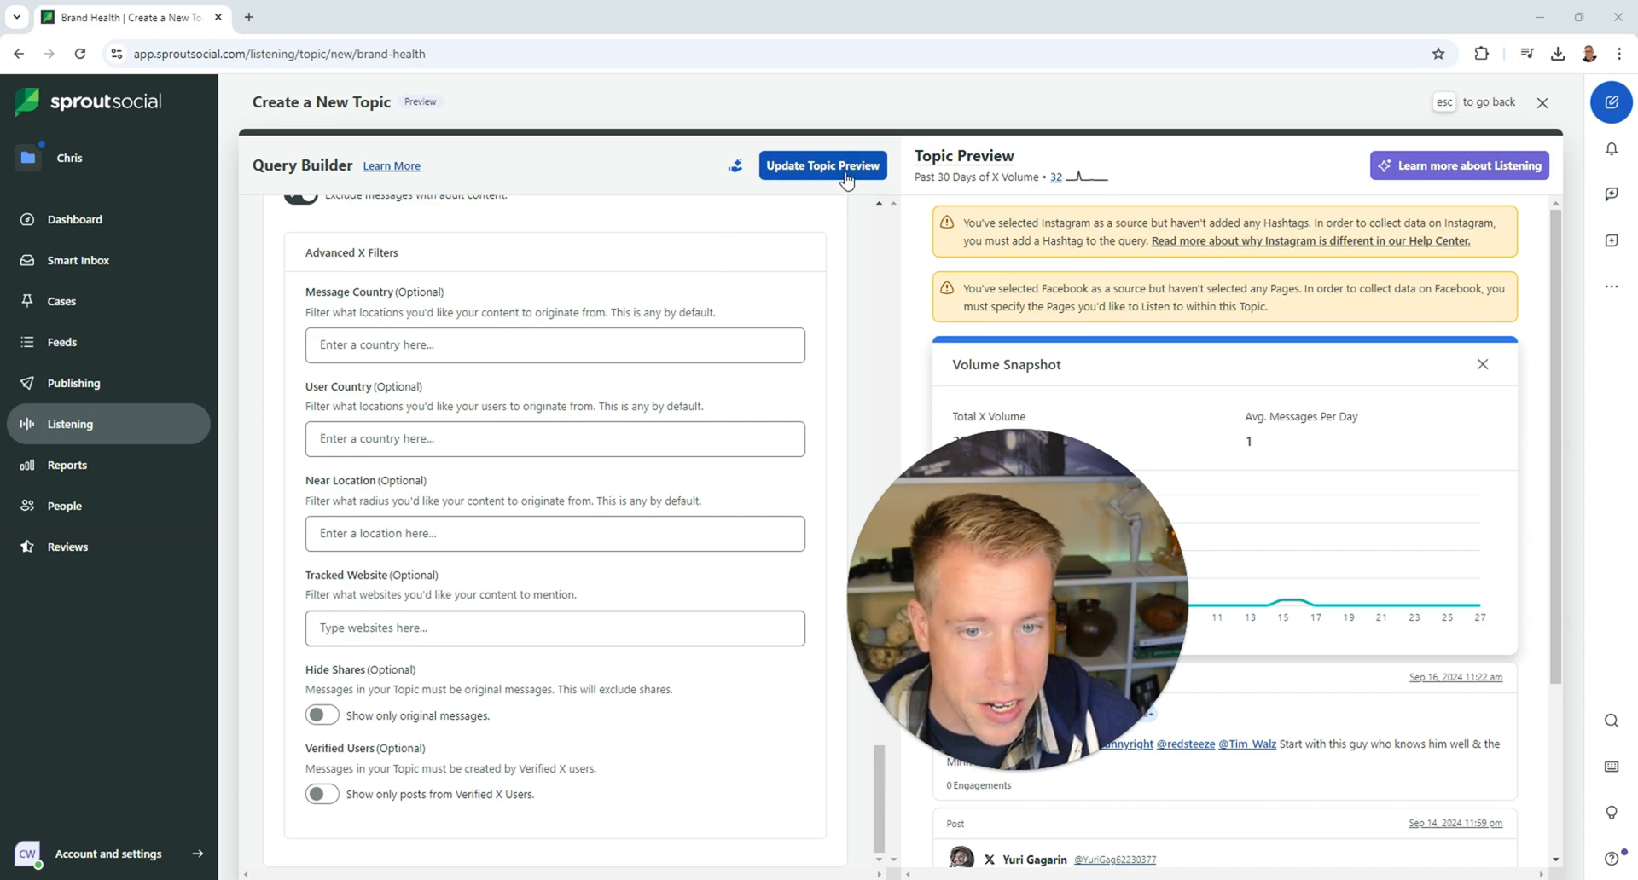